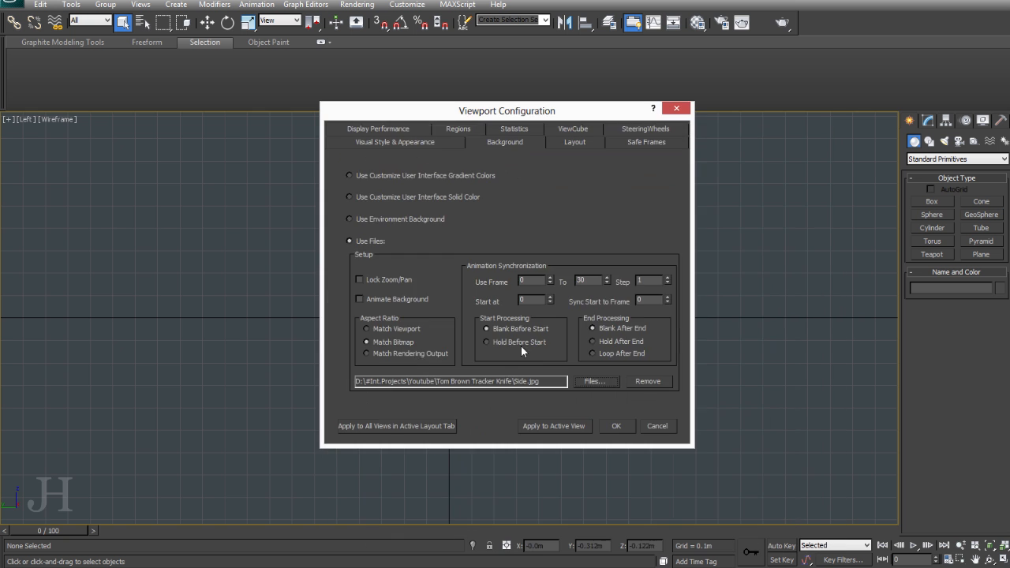
Step: Show Side.jpg behind the left view, apply the SideRef material to the plane, then clear the background
left_click(617, 426)
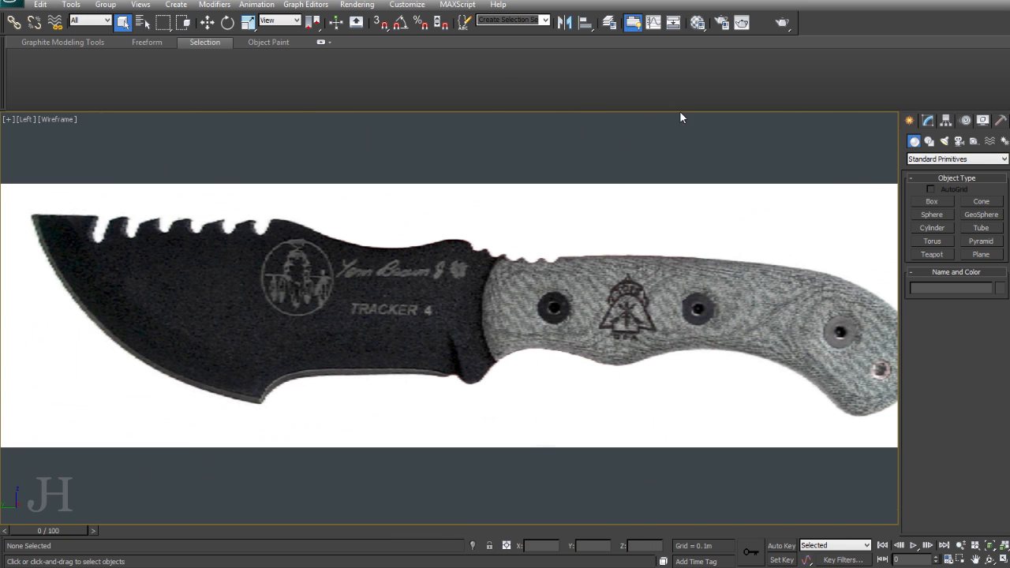
left_click(931, 202)
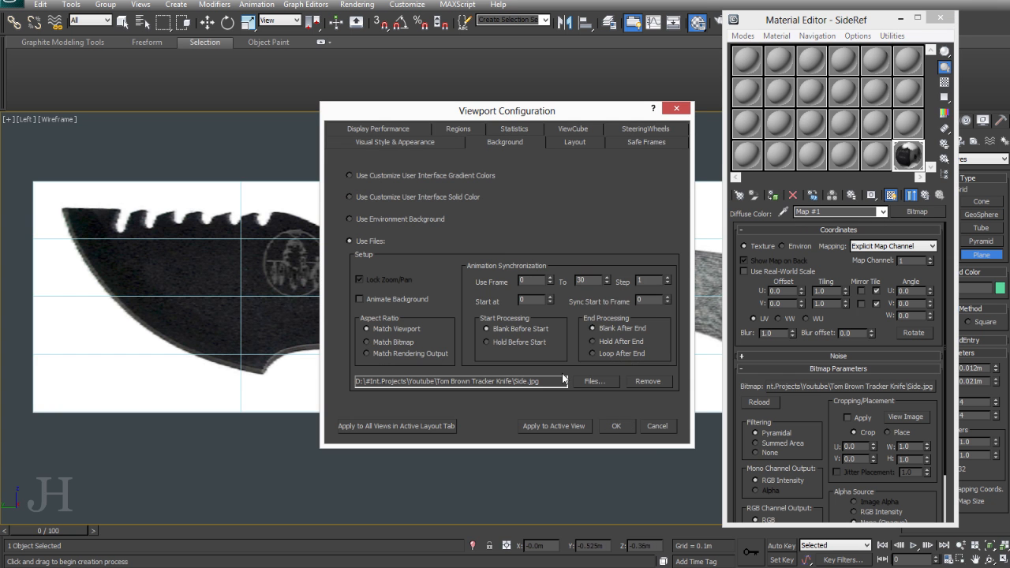
left_click(616, 426)
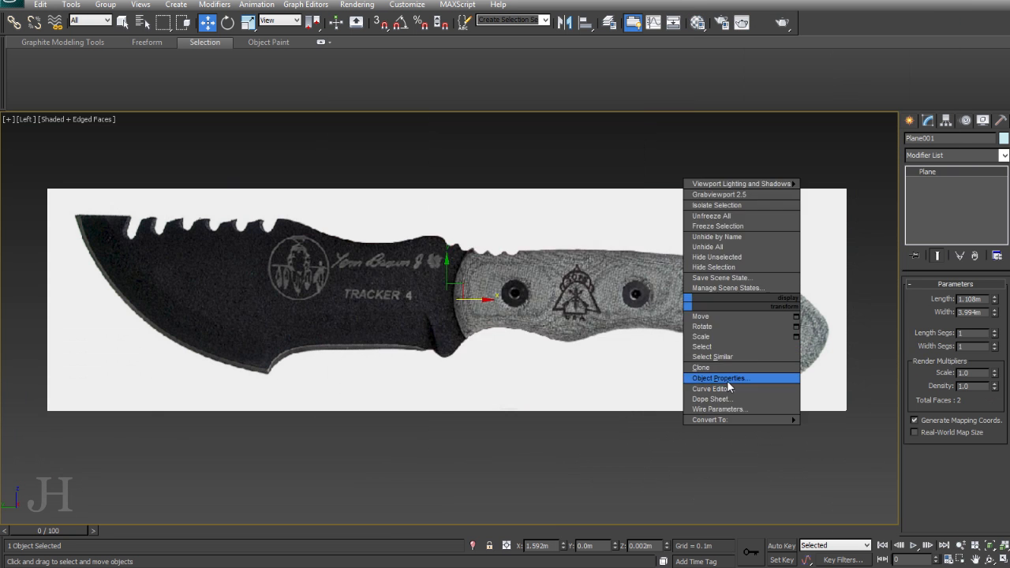
Step: Freeze the reference plane with Show Frozen in Gray turned off
left_click(719, 378)
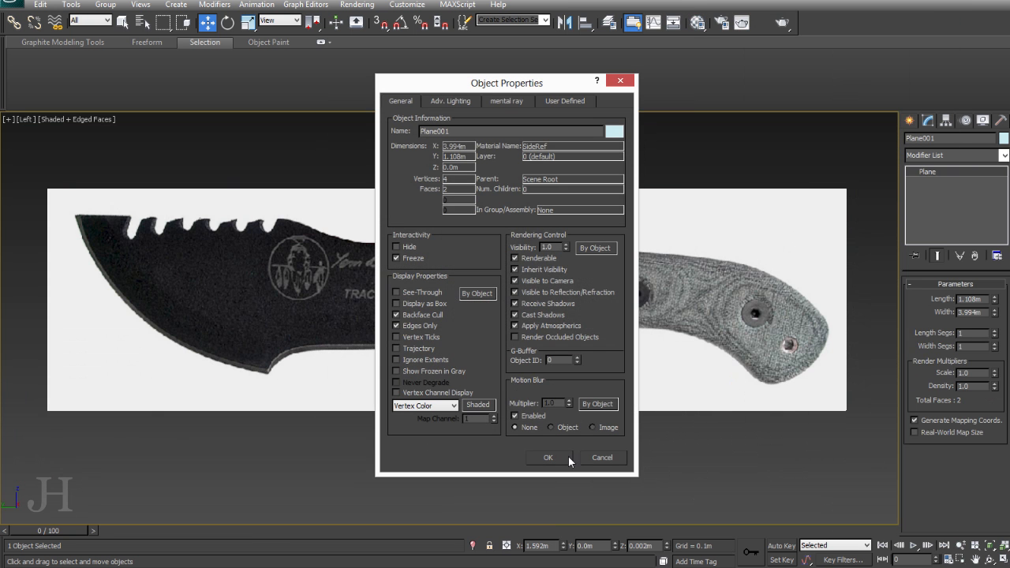
left_click(548, 457)
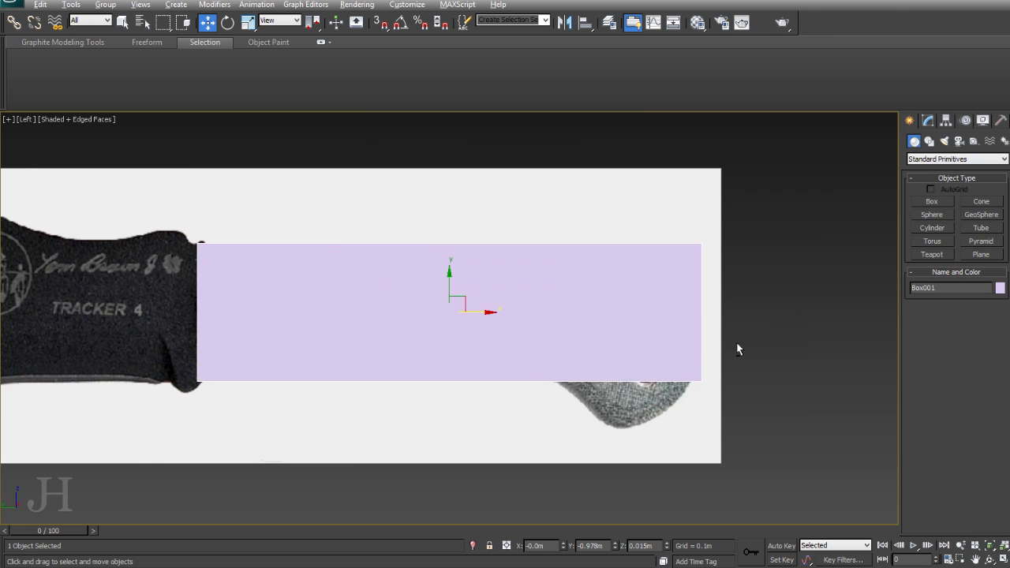
right_click(739, 349)
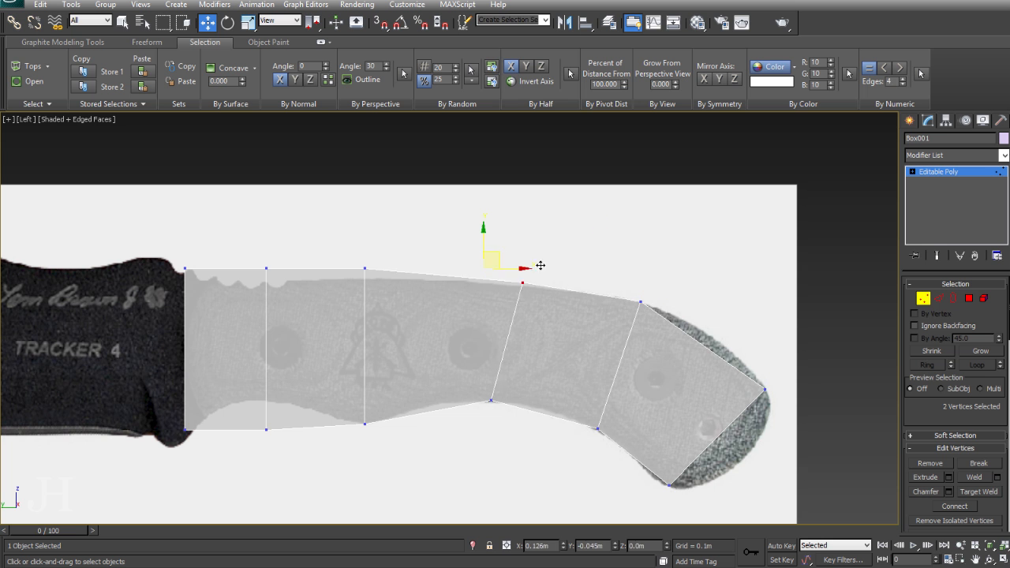
Step: Drag the handle box's vertices onto the photo's upper, lower and front handle outline
left_click_drag(494, 266, 544, 395)
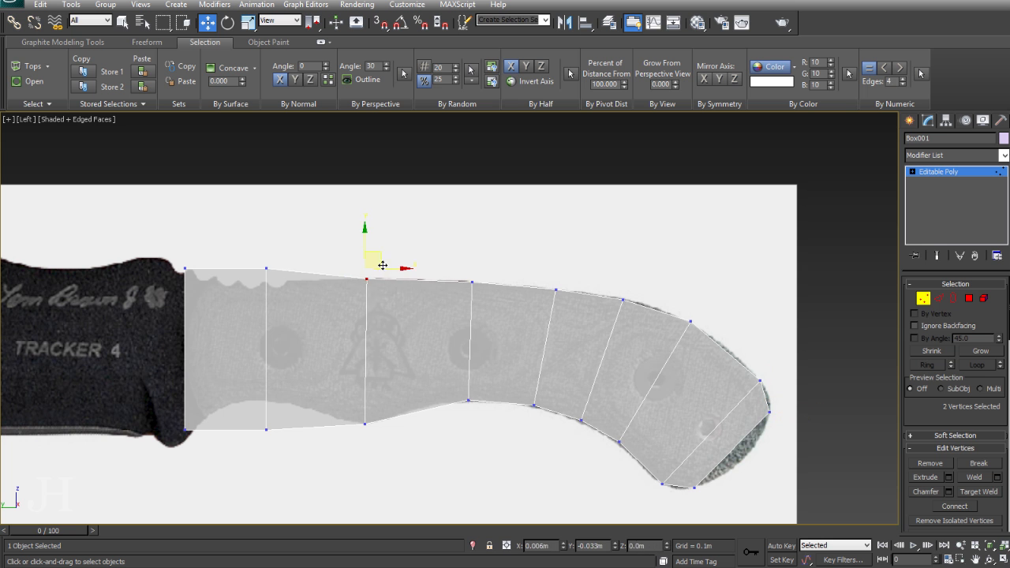
left_click_drag(366, 266, 316, 402)
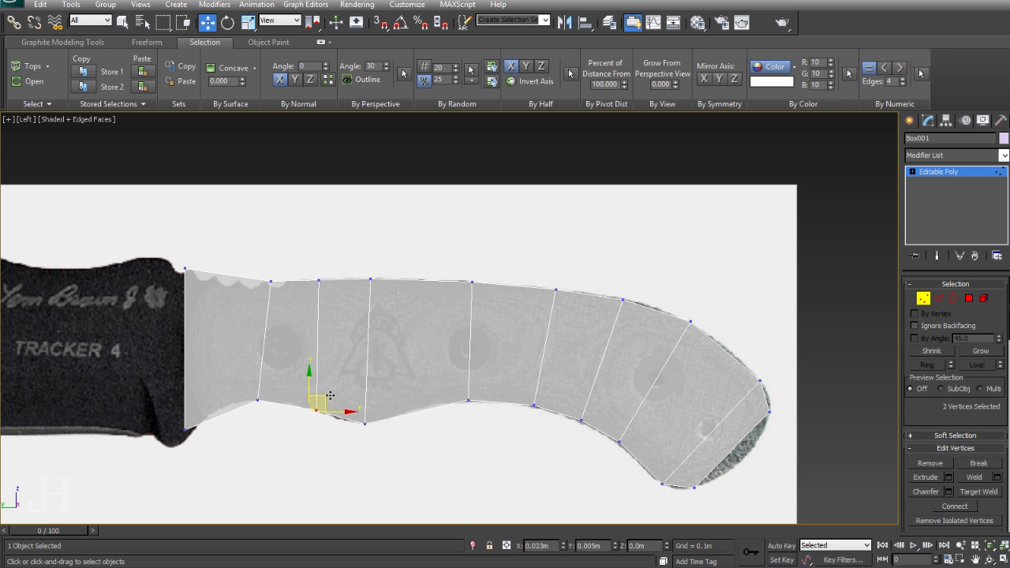
left_click_drag(315, 394, 367, 268)
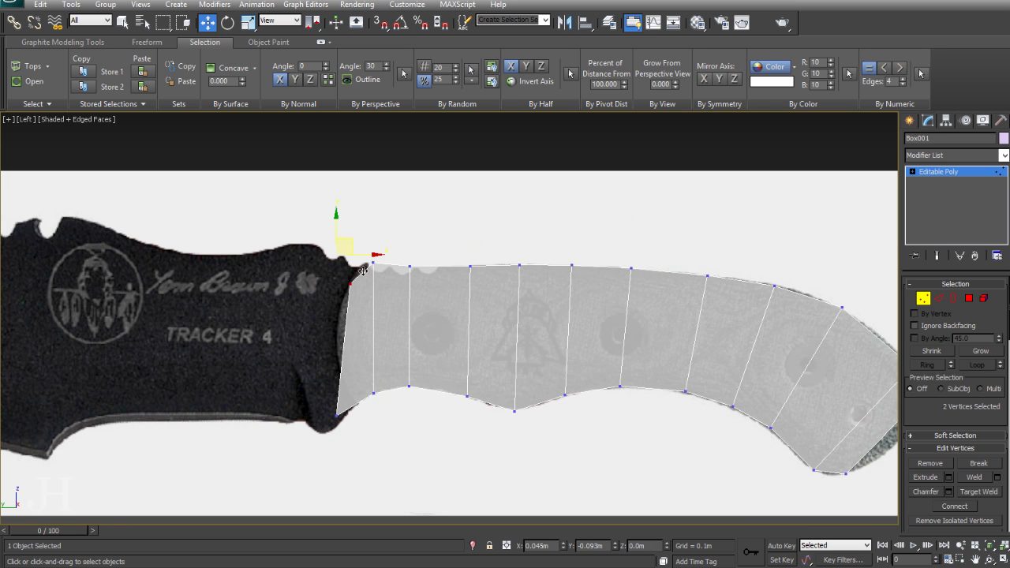
left_click_drag(363, 268, 371, 386)
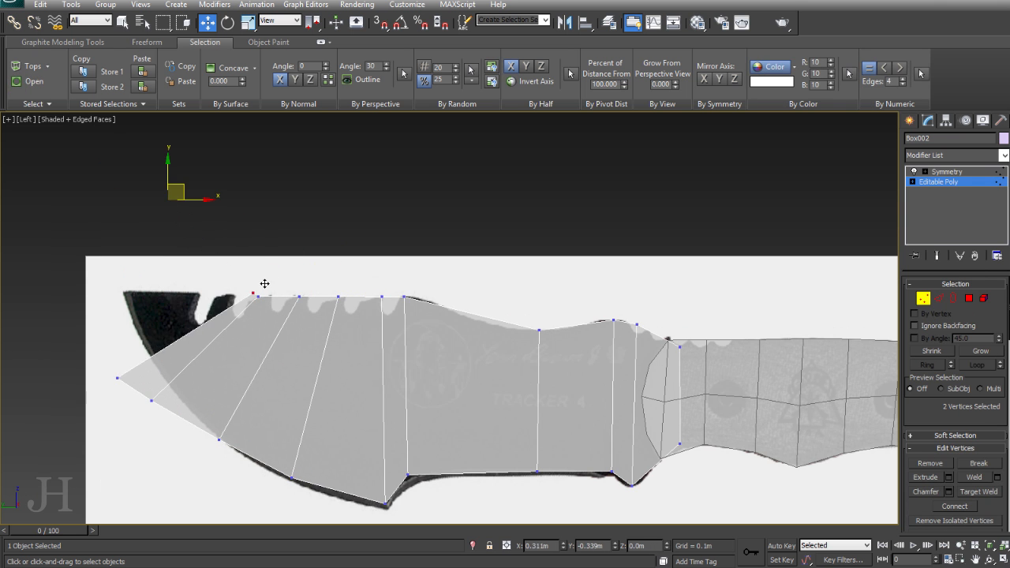
Step: Move a spine vertex of the mirrored blade box onto the blade's top outline
left_click_drag(264, 284, 247, 439)
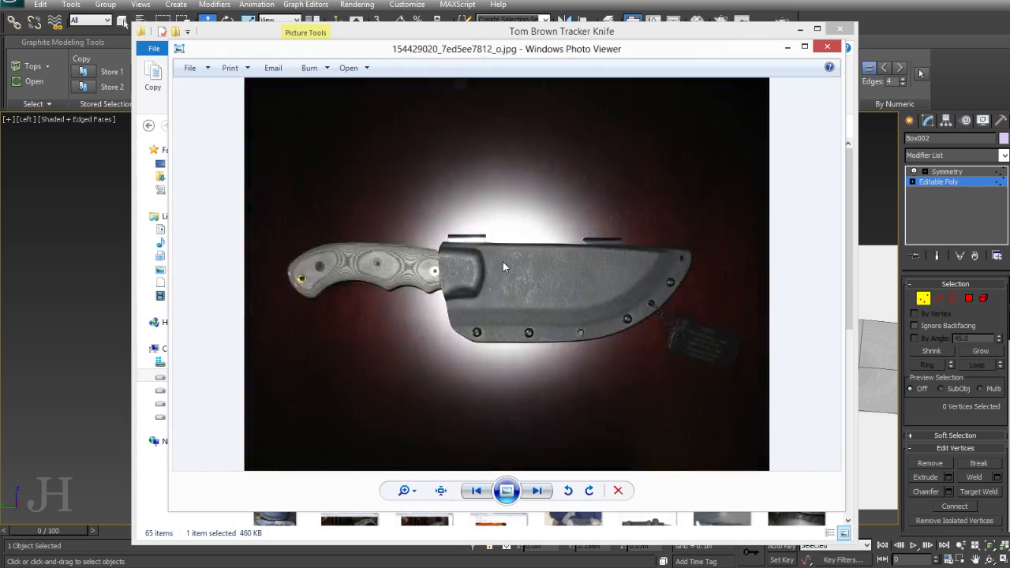
Step: Review the knife-in-sheath photo and close Windows Photo Viewer
left_click(537, 491)
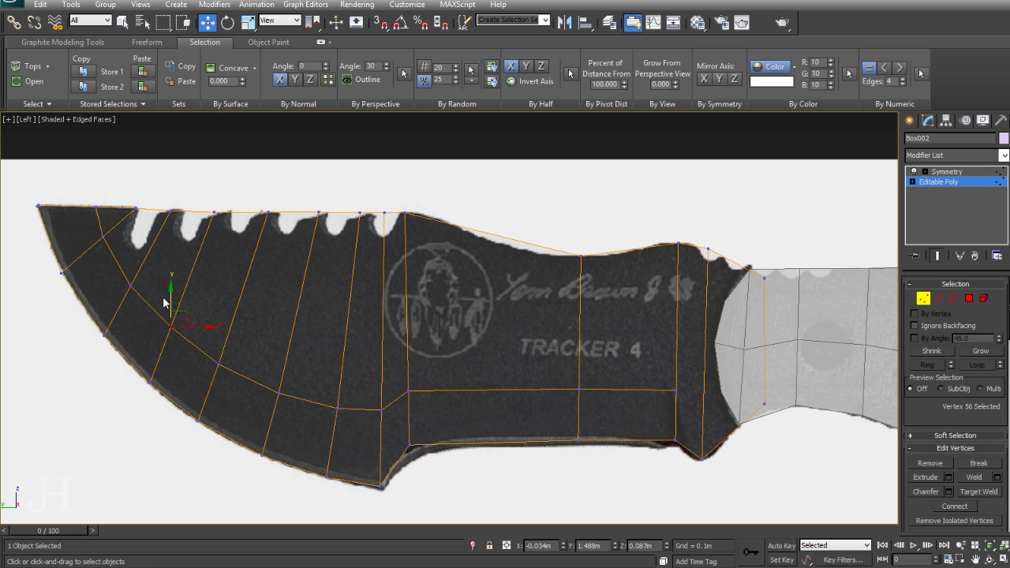
Step: Fit the new loop's vertices to the blade belly and the guard's bottom and top edges
left_click(615, 246)
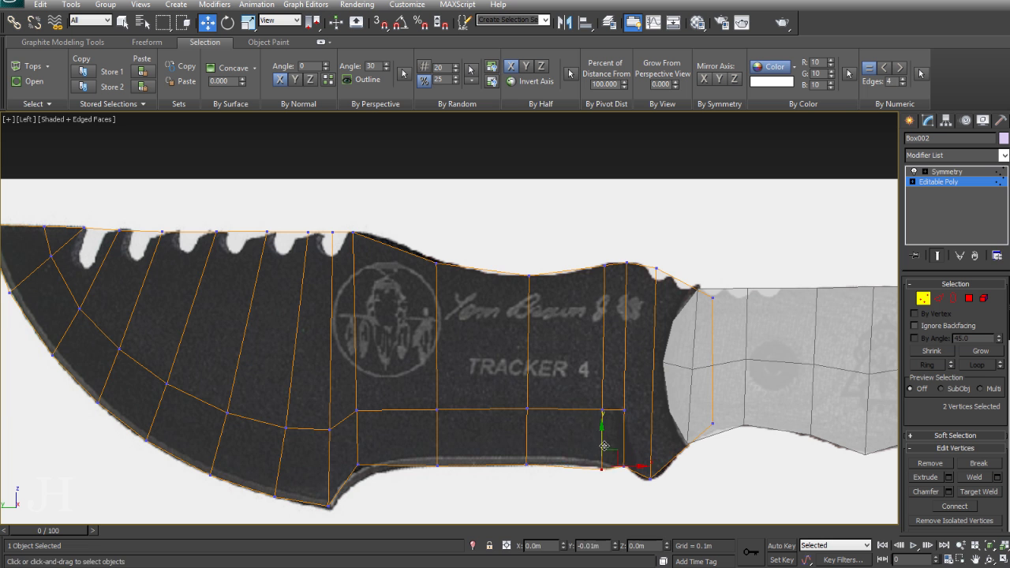
left_click_drag(602, 446, 657, 249)
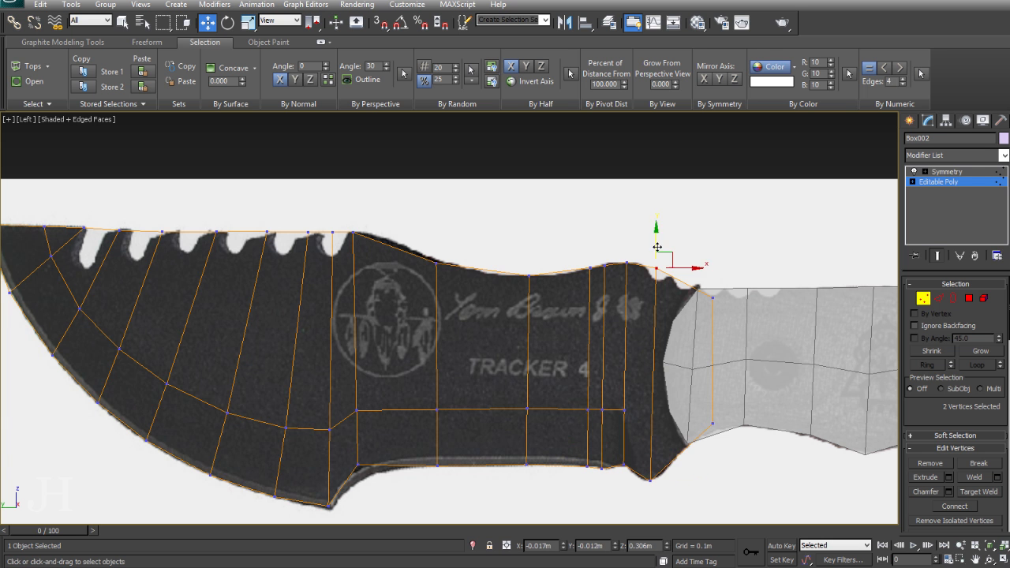
left_click_drag(658, 247, 397, 215)
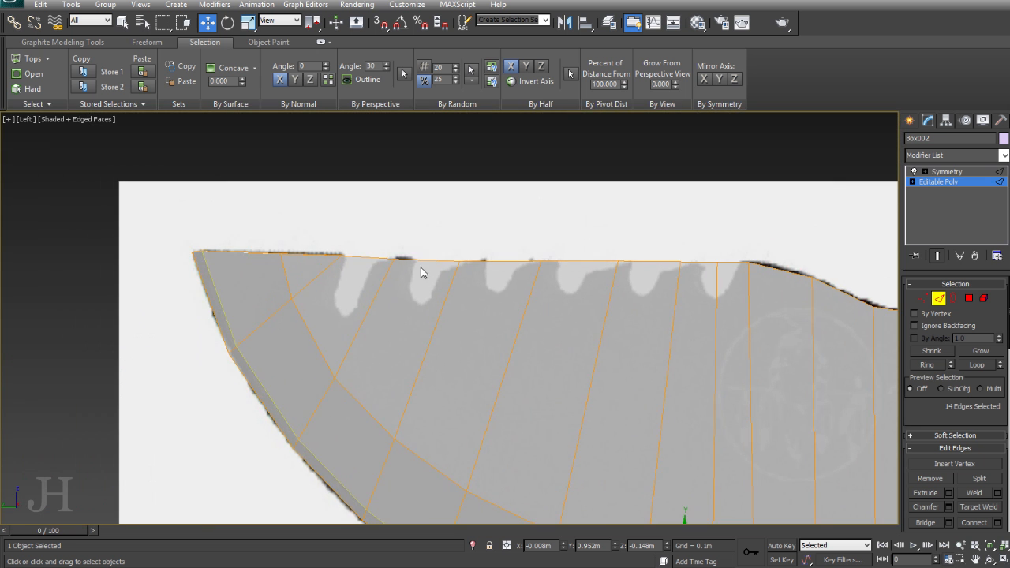
Step: Select the edges running along the thickened blade's spine
left_click(367, 255)
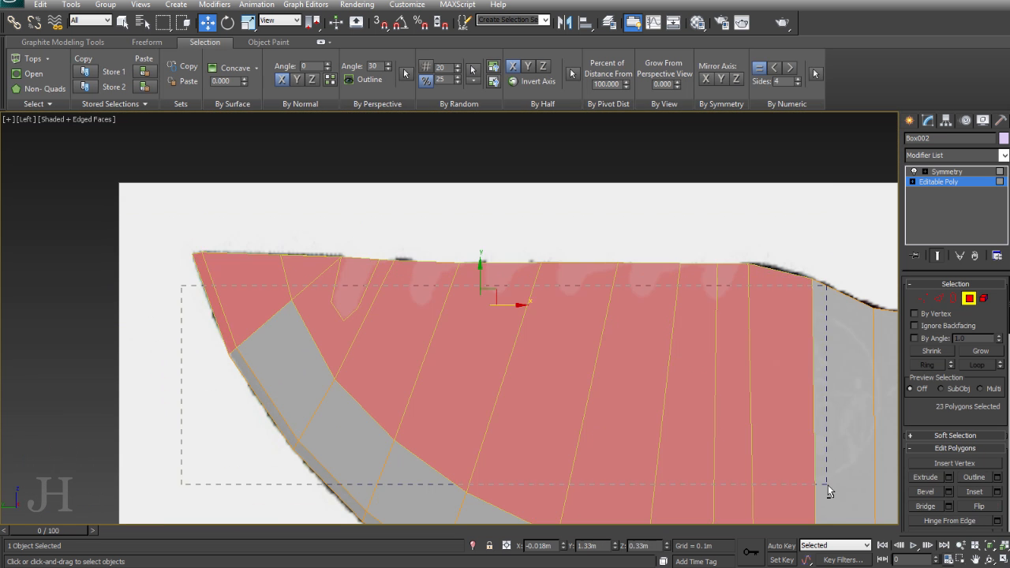
Step: Pick the spine polygons and add a TurboSmooth modifier to the blade stack
left_click(469, 249)
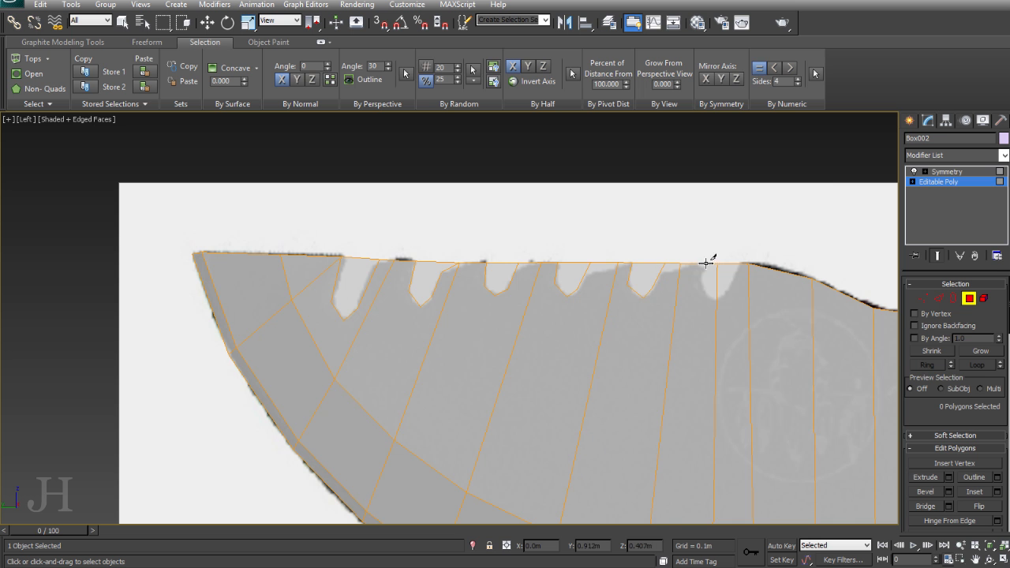
left_click(707, 280)
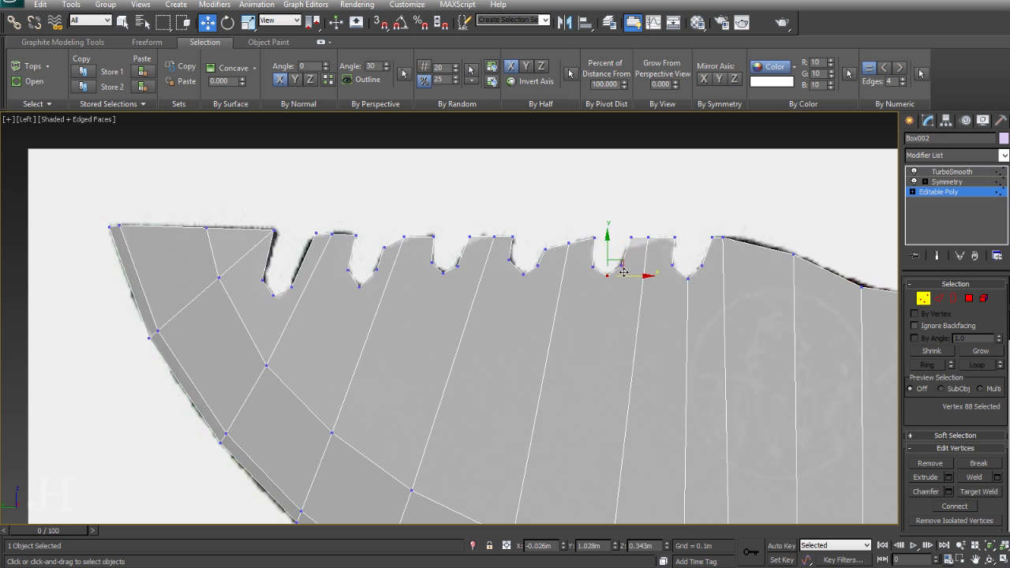
Step: Nudge serration tooth vertices to the photo's notches, then select the spine edges
left_click_drag(624, 272, 659, 231)
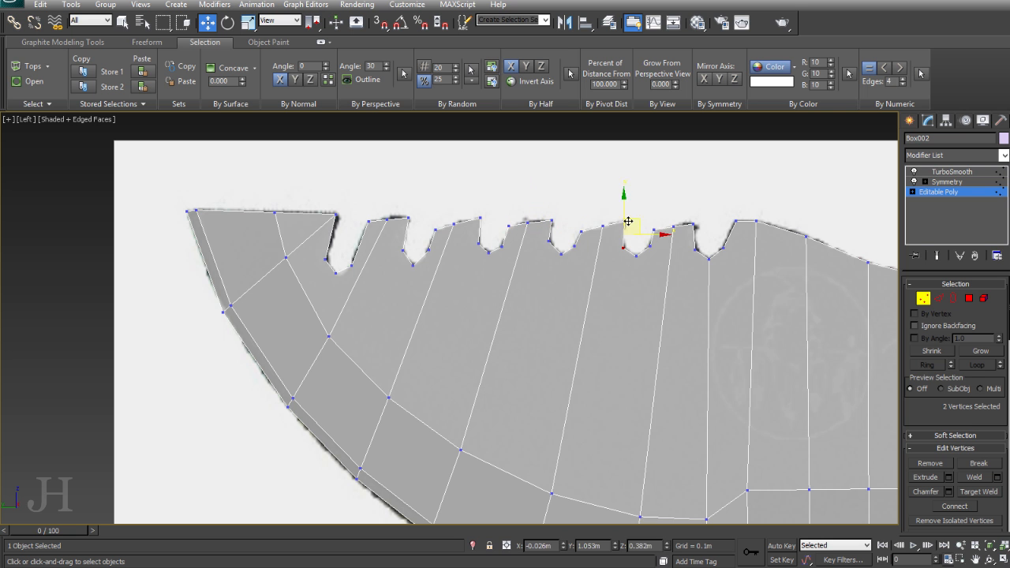
left_click(284, 262)
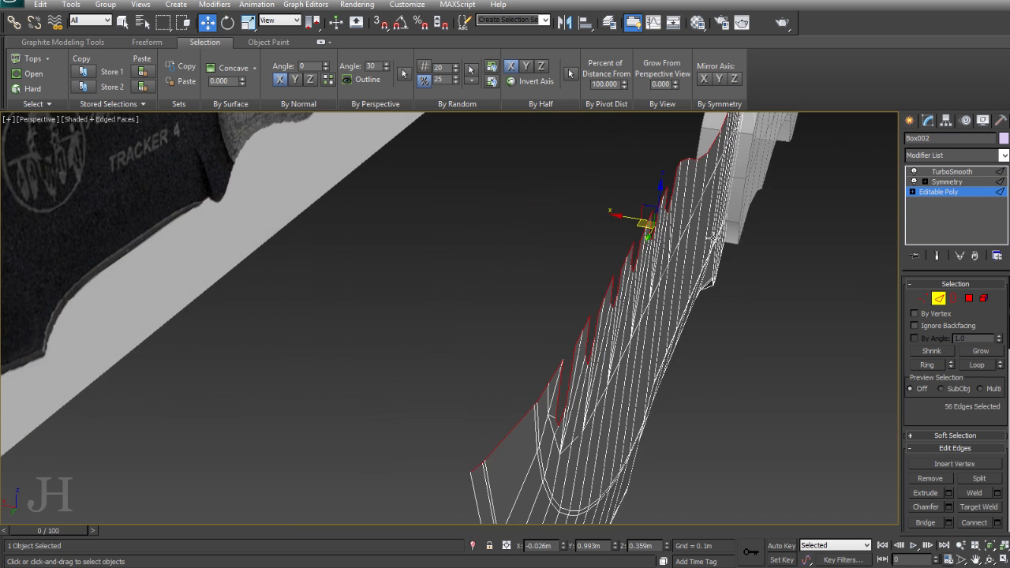
Step: Adjust the viewport configuration and open the Rendering menu to view an image file
left_click(915, 298)
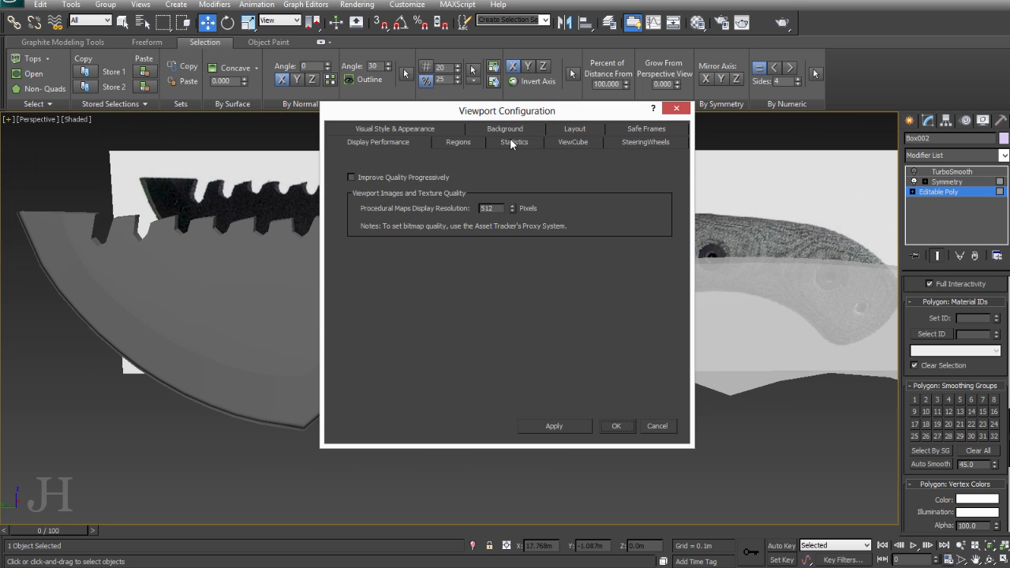
left_click(617, 426)
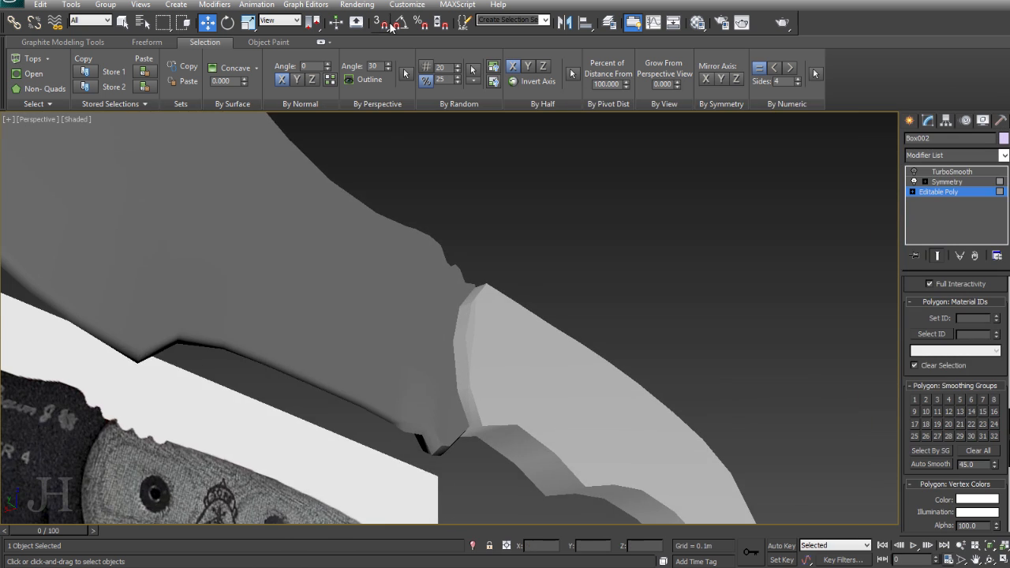
left_click(387, 22)
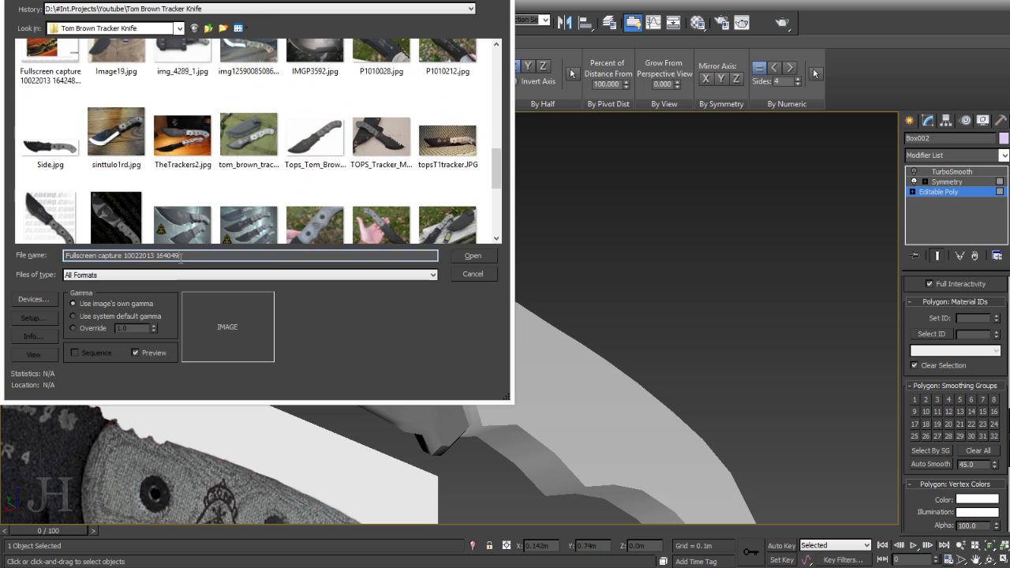
Step: Open the close-up Tracker knife reference photo beside the model
left_click(473, 255)
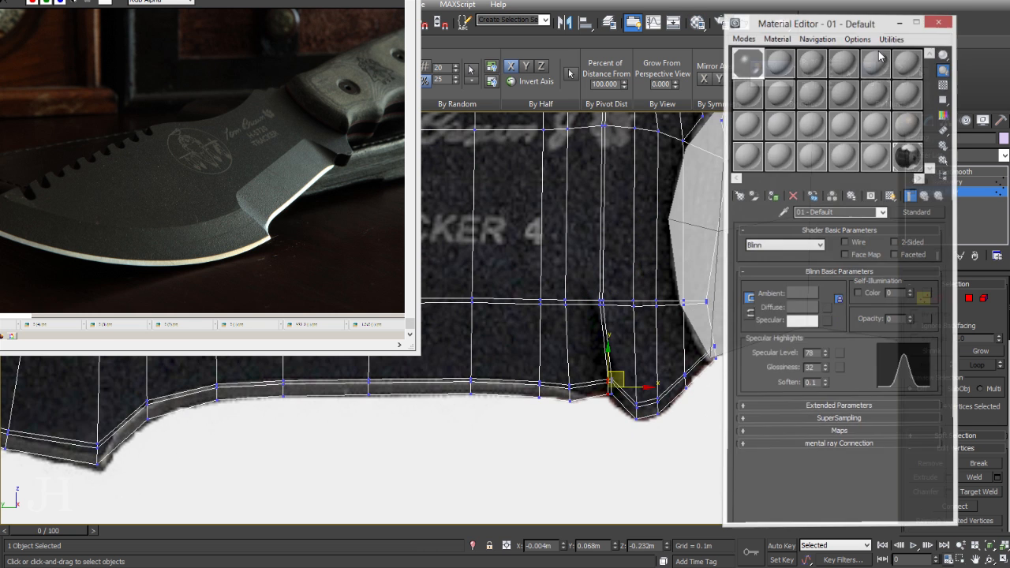
Step: Drag the choil-notch vertices to match the close-up reference photo
left_click(938, 22)
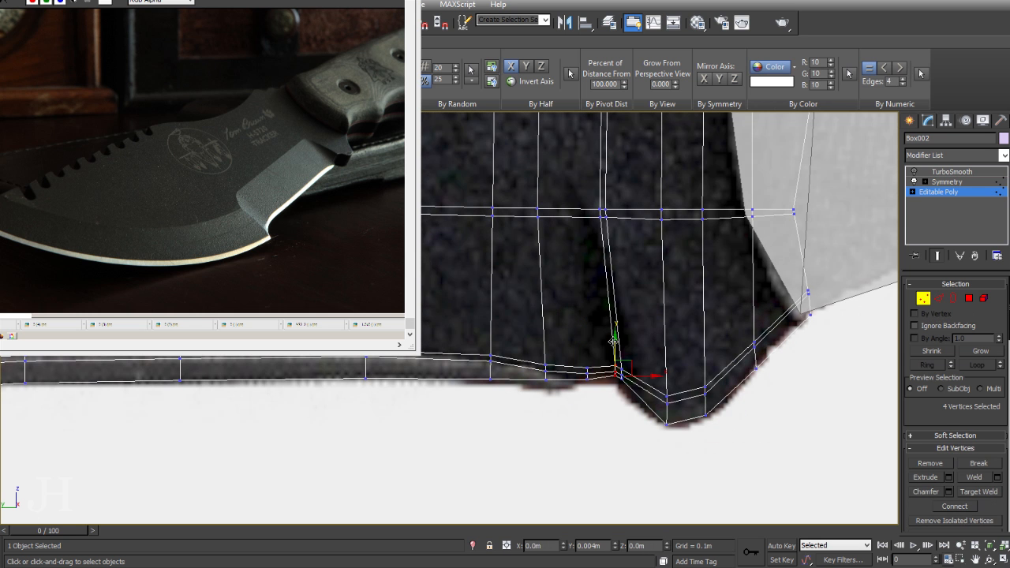
left_click_drag(616, 347, 624, 382)
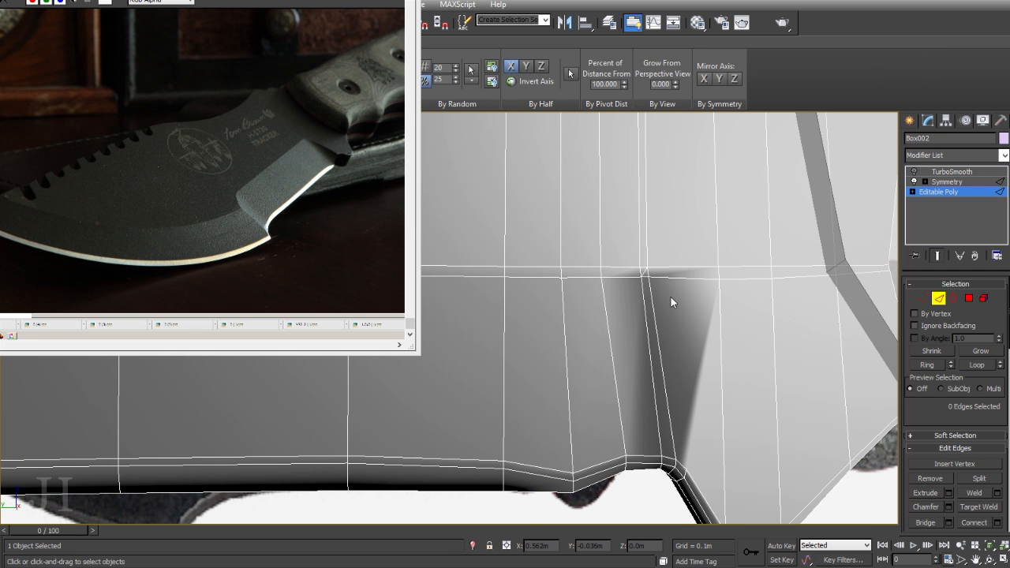
Step: Cut a support edge through the blade faces around the finger-guard notch
left_click(560, 289)
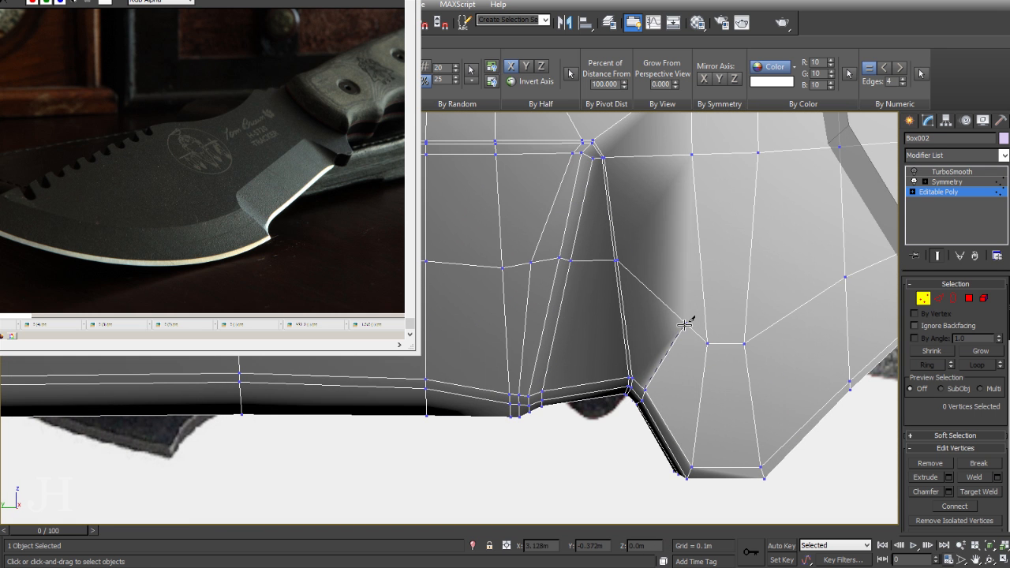
Step: Cut a new edge line across the blade's flat face below the serrated spine
left_click(685, 324)
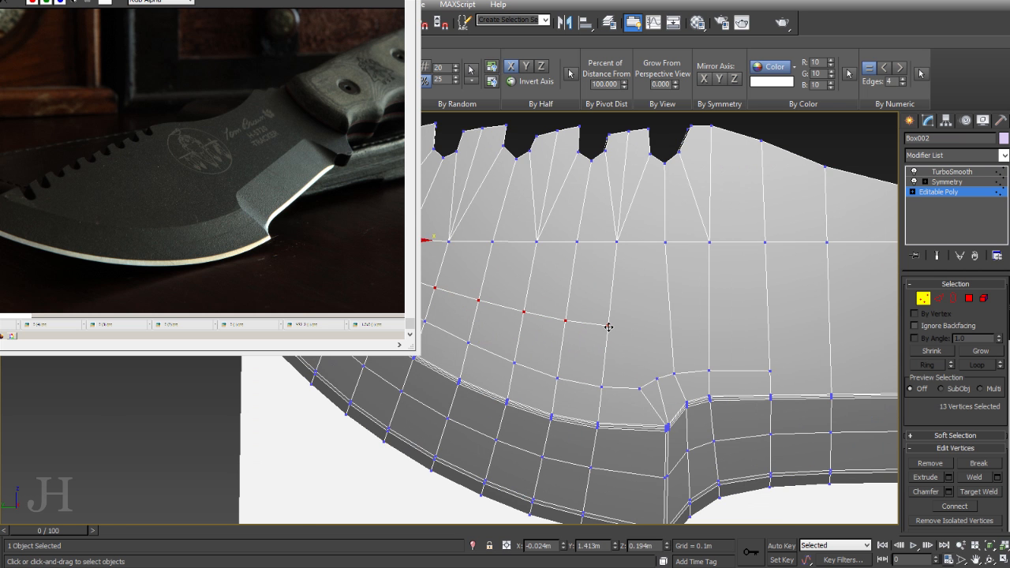
Step: Select vertices along the top of a serration tooth to align them
left_click(657, 346)
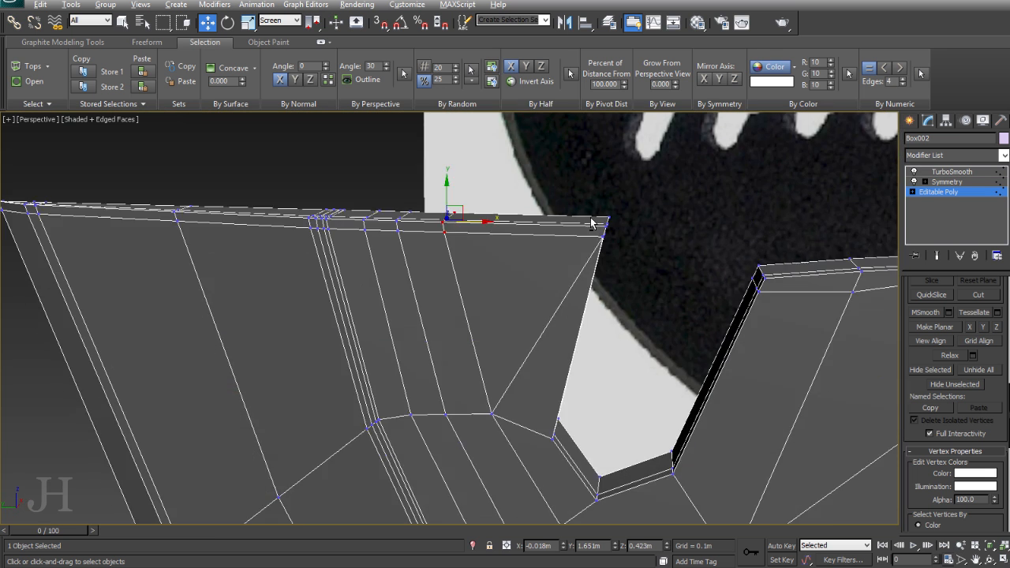
right_click(592, 224)
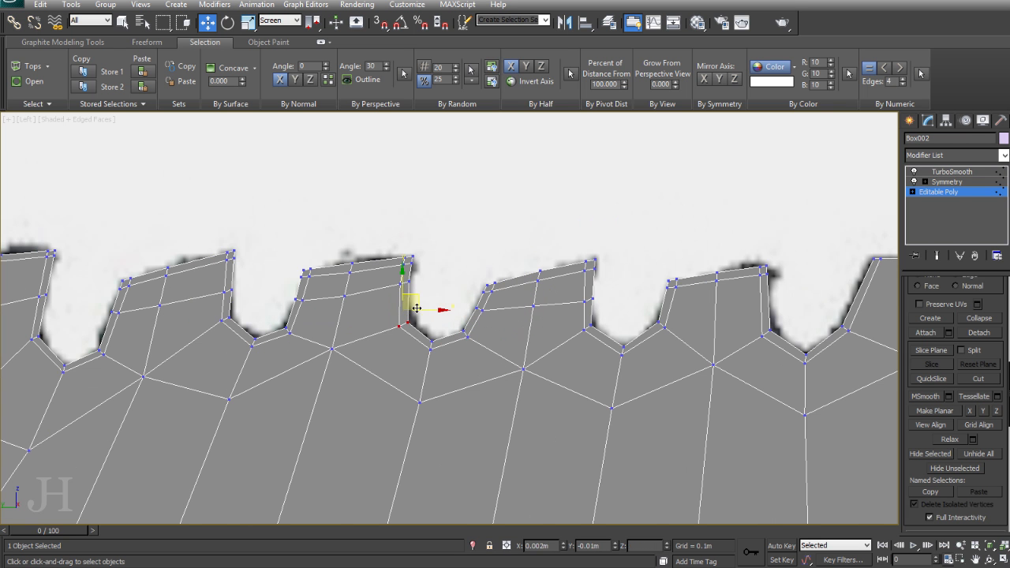
Step: Move the vertices where the edge bevel meets the thicker rear section
left_click_drag(416, 308, 462, 336)
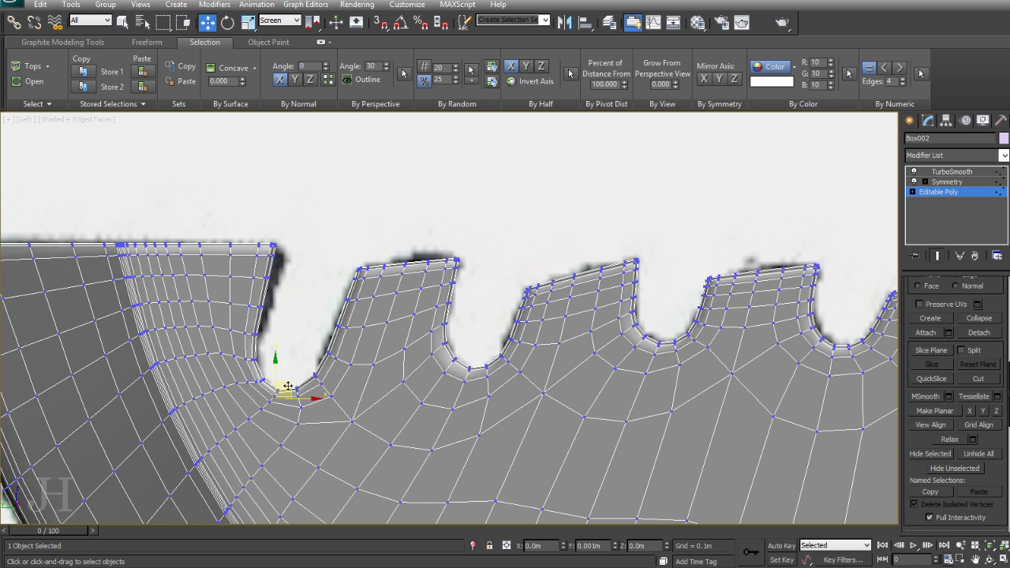
left_click_drag(288, 387, 280, 304)
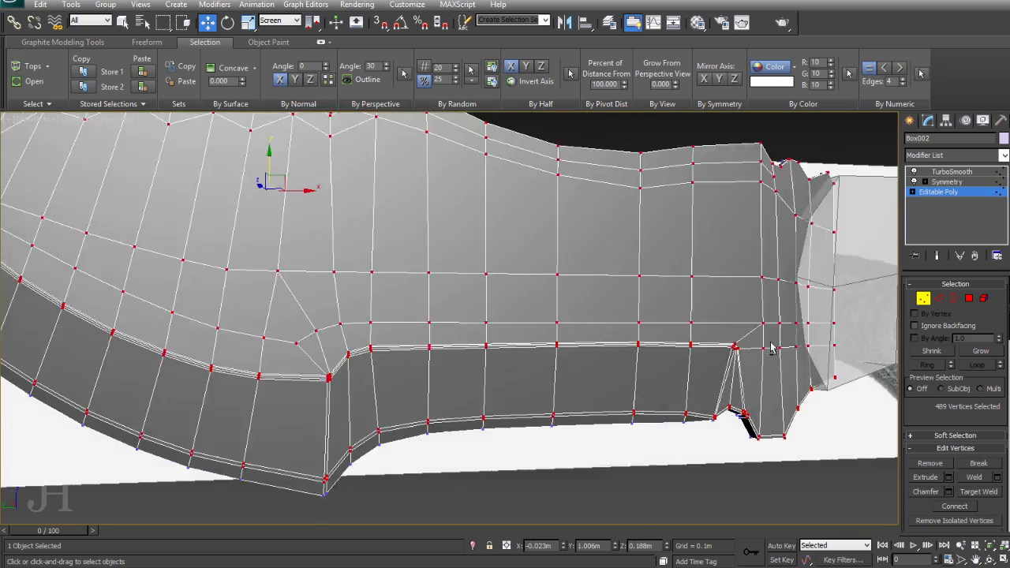
left_click_drag(772, 347, 717, 371)
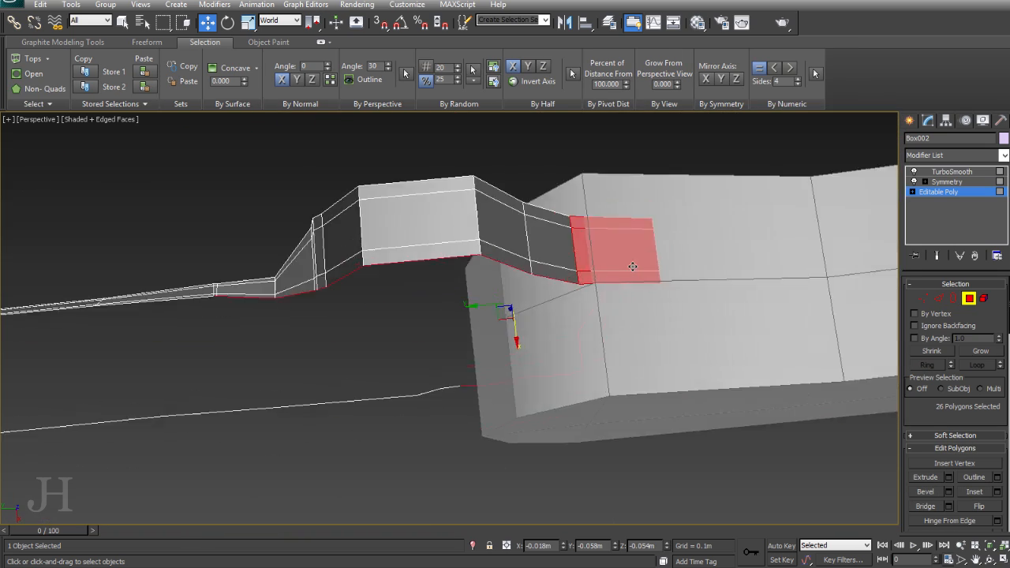
Step: Delete the faces at the spine step and pick a spine-corner vertex
key("F3")
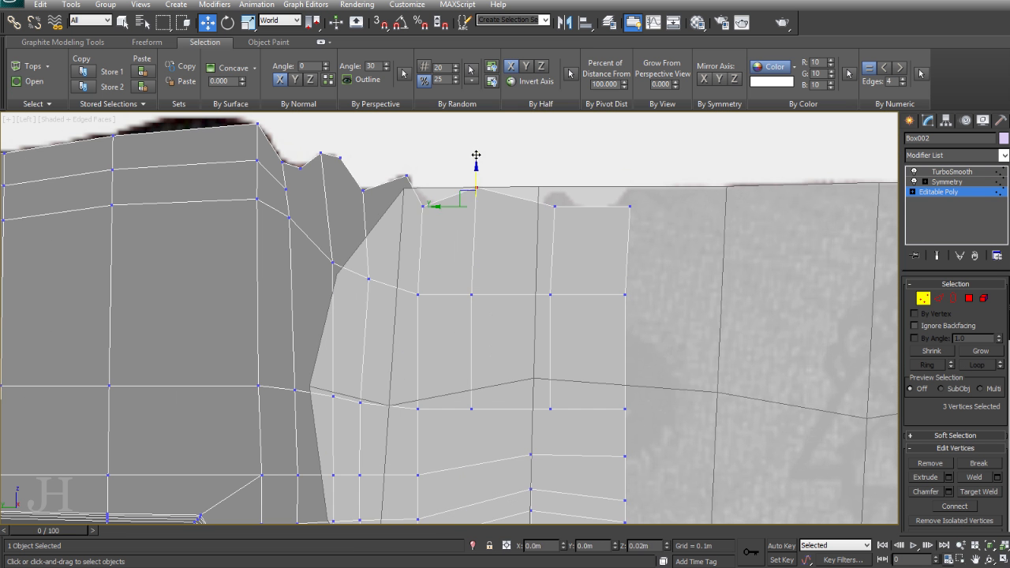
left_click(550, 294)
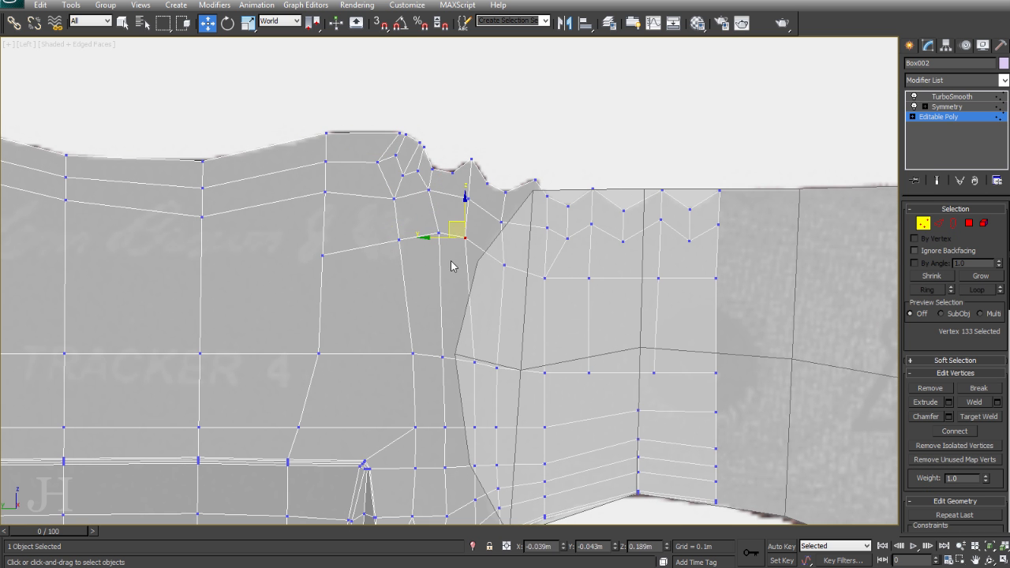
Step: Reposition spine-step and serration vertices, sliding a vertex column along the blade
left_click(495, 218)
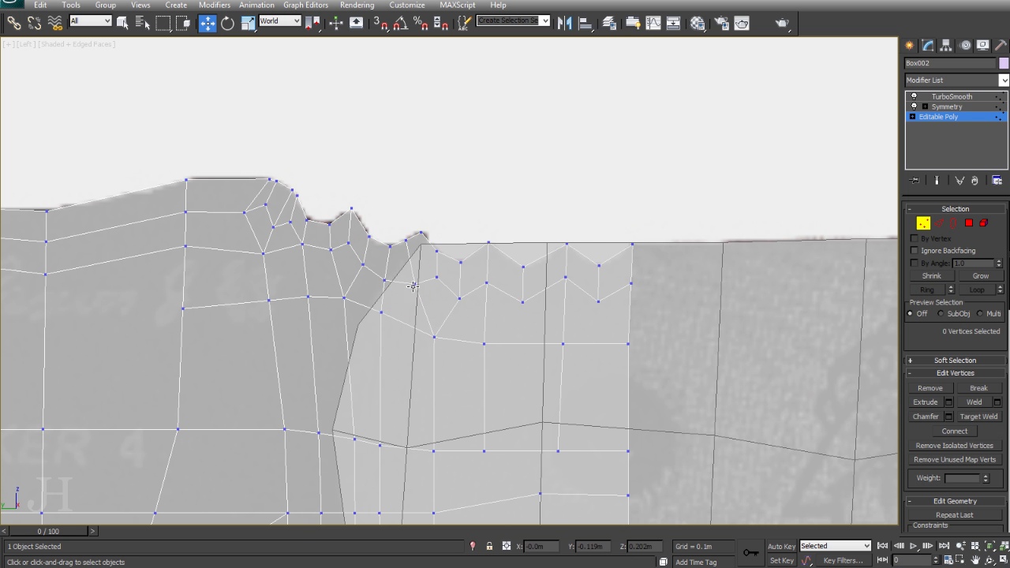
left_click(561, 342)
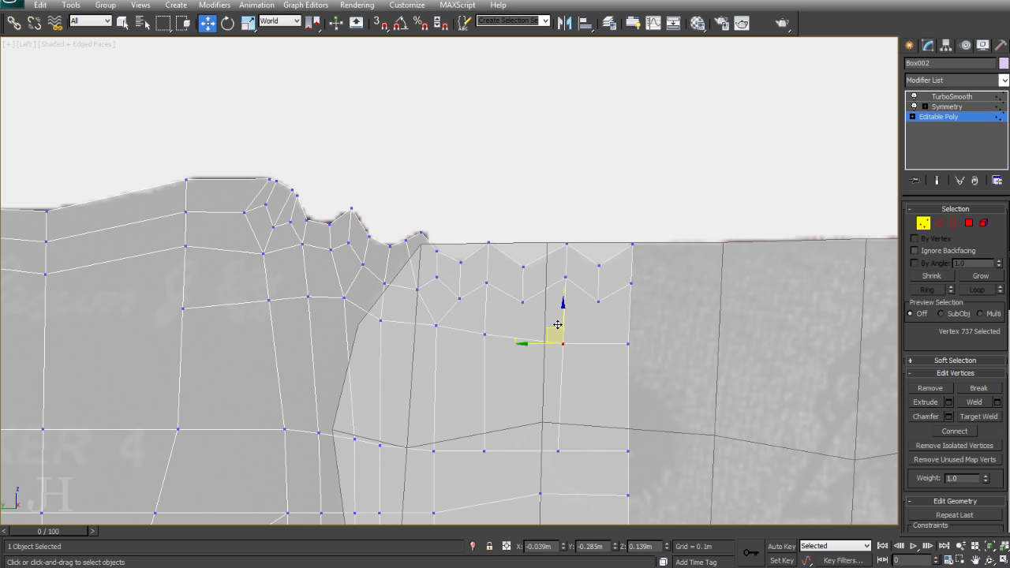
left_click(486, 284)
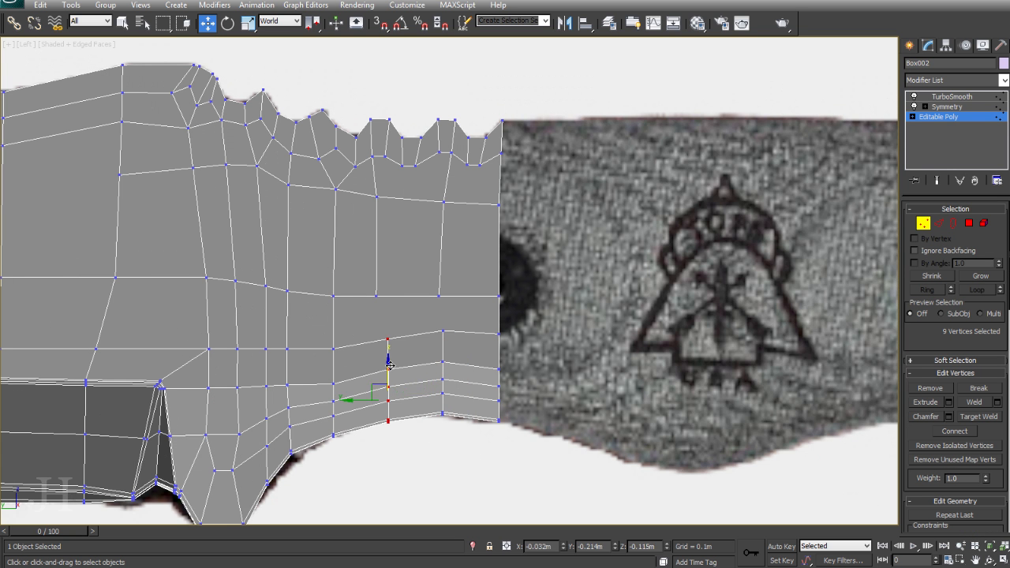
left_click_drag(387, 363, 359, 296)
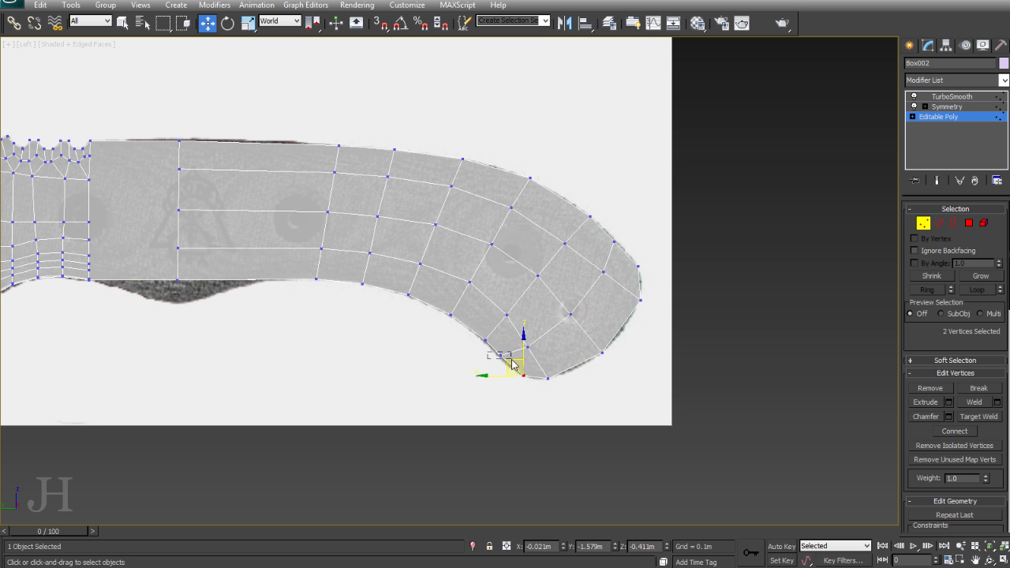
Step: Move the tip's lower-curve vertices, then select blade body and flat-side vertices
left_click_drag(509, 355, 568, 209)
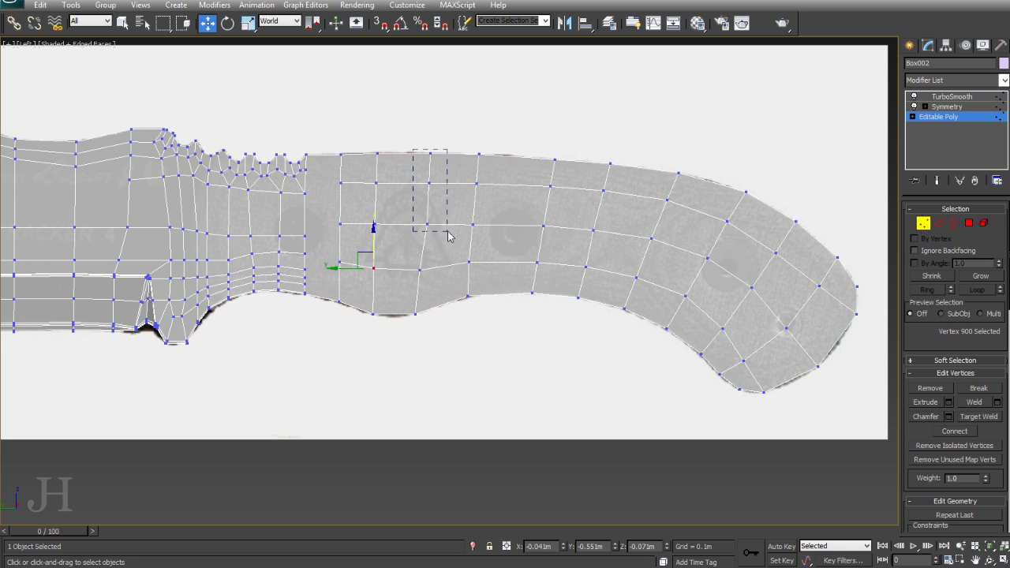
left_click(505, 231)
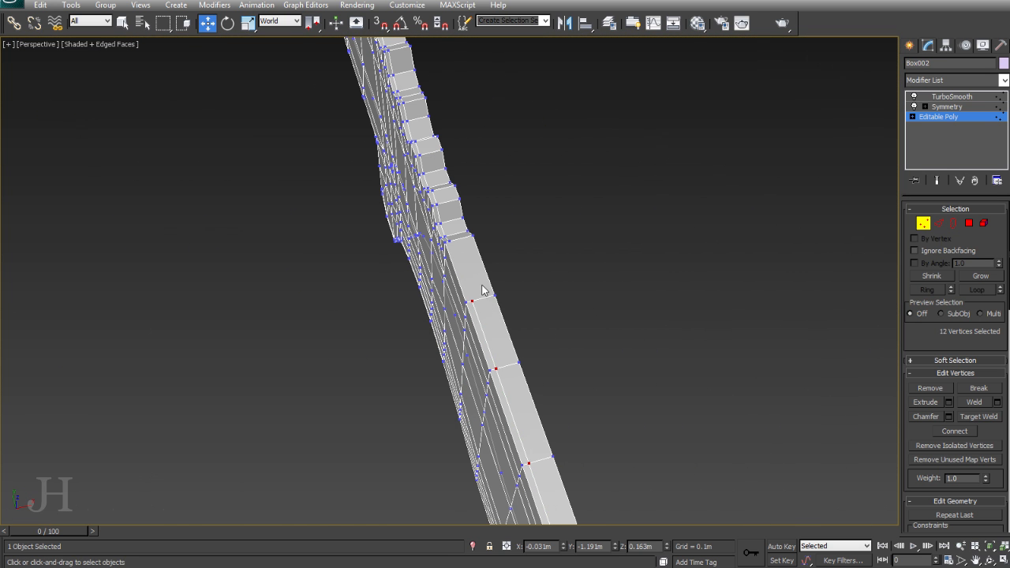
left_click(470, 256)
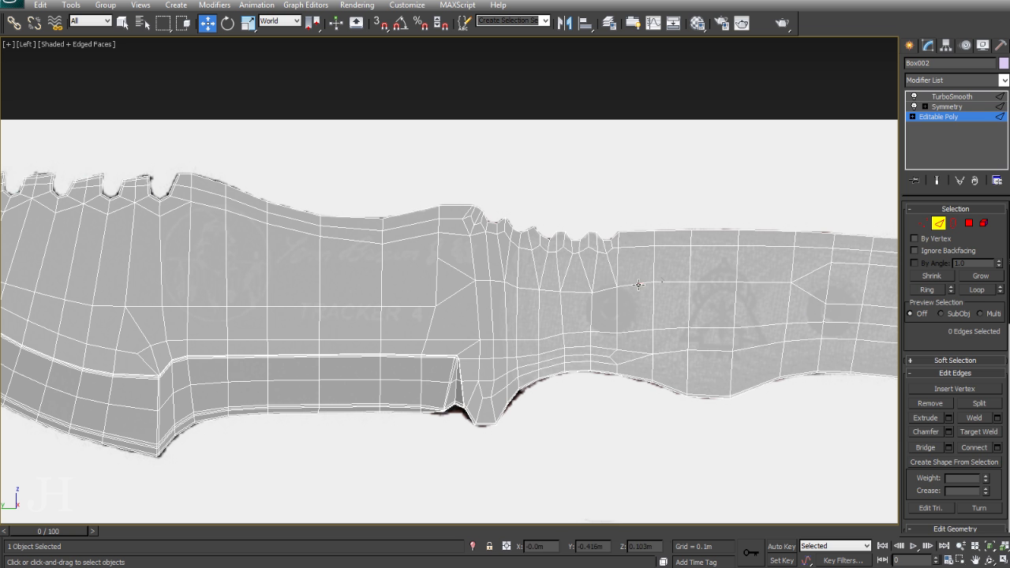
Step: Preview TurboSmooth, then move a tip vertex onto the reference outline
left_click(952, 96)
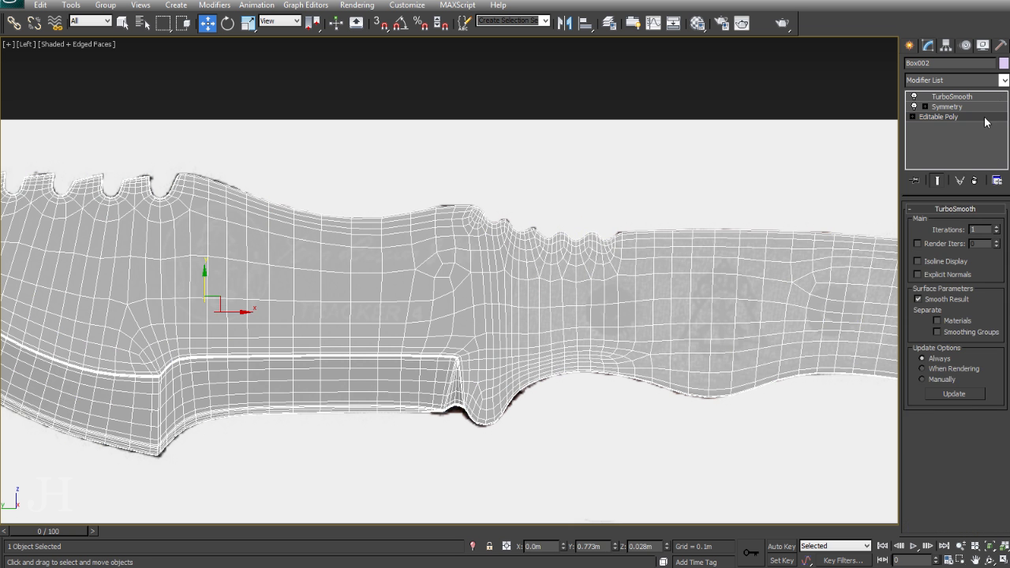
left_click(938, 116)
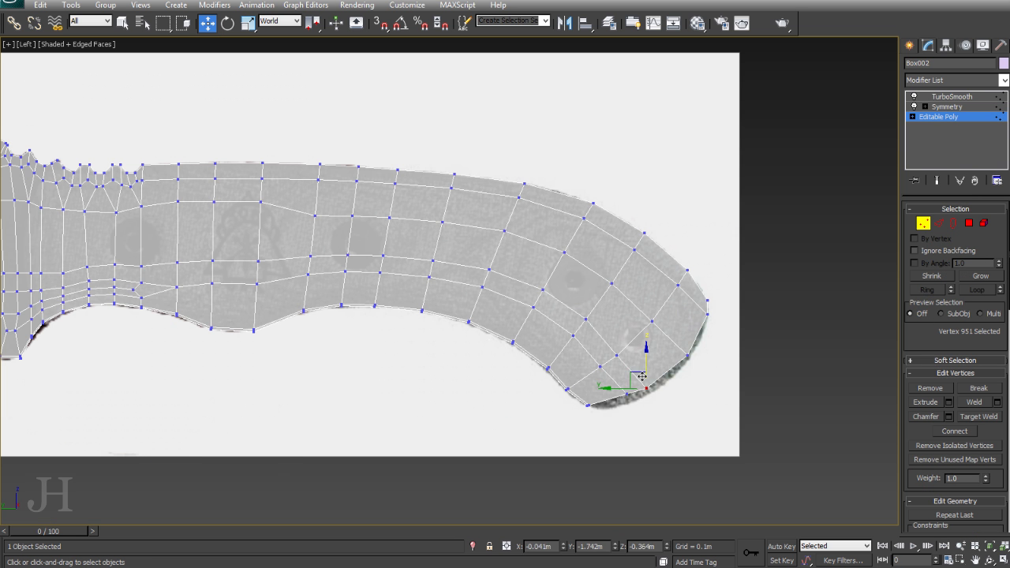
left_click_drag(639, 379, 588, 308)
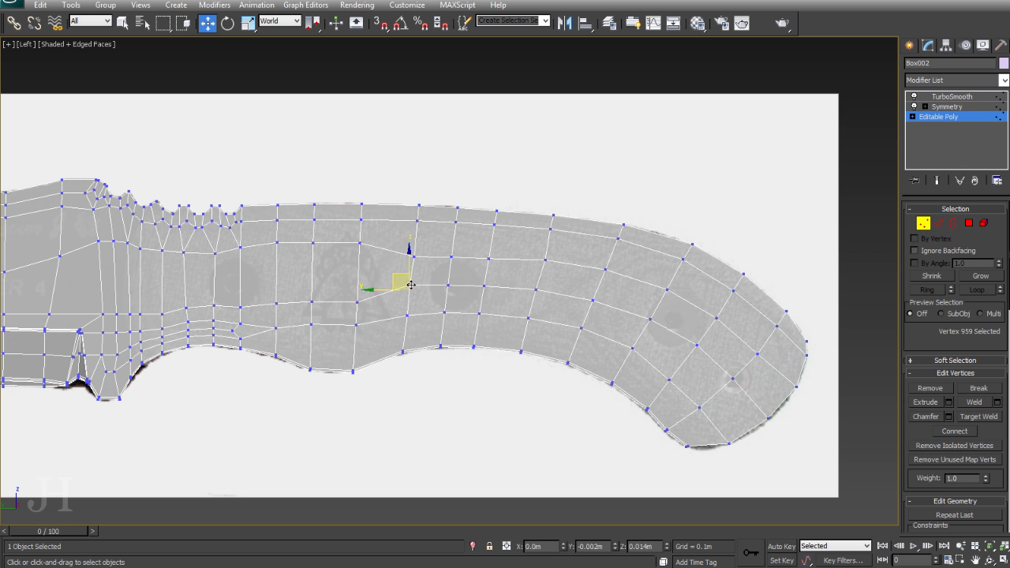
Step: Select a vertex in the blade body to begin realigning it to the reference
left_click(442, 251)
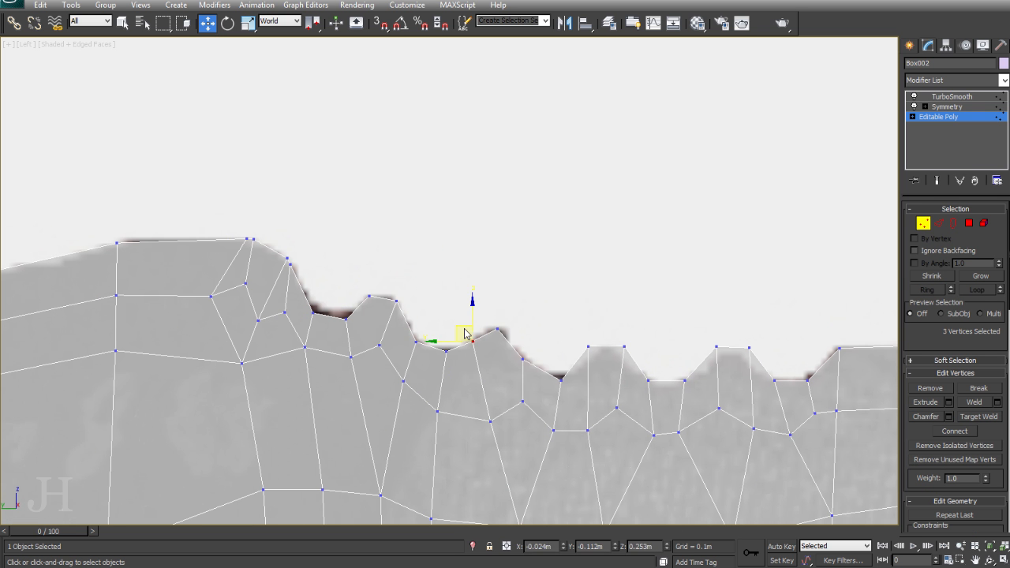
Step: Move serration tooth-tip vertices and raise spine edges onto the reference tooth outline
left_click_drag(472, 332, 553, 367)
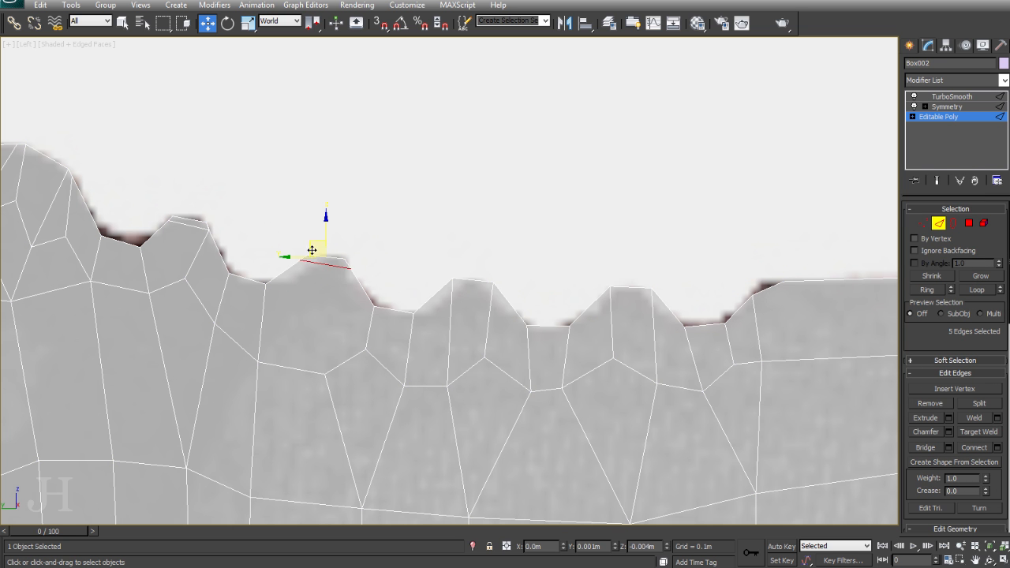
left_click_drag(312, 251, 464, 273)
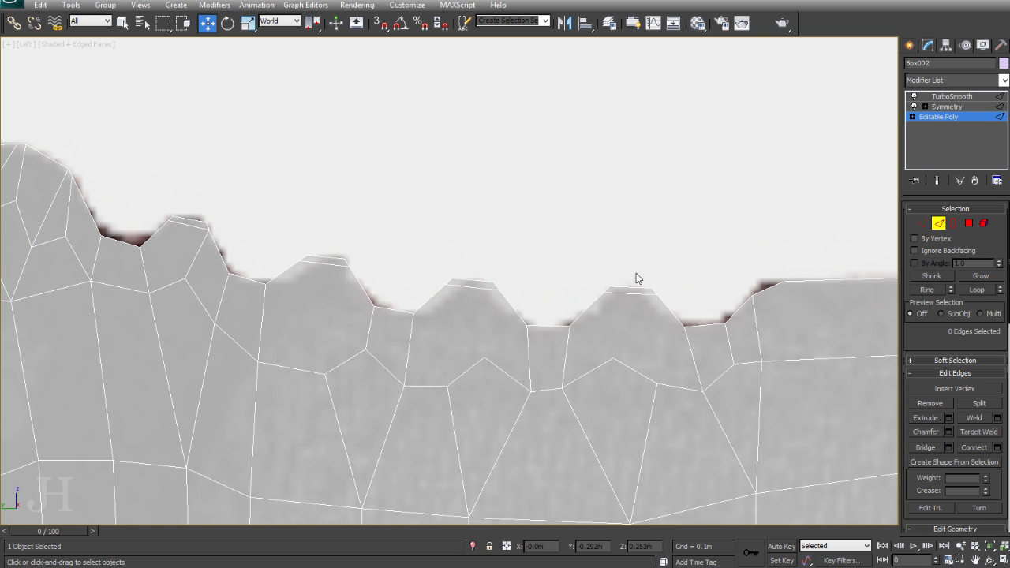
mouse_move(652, 180)
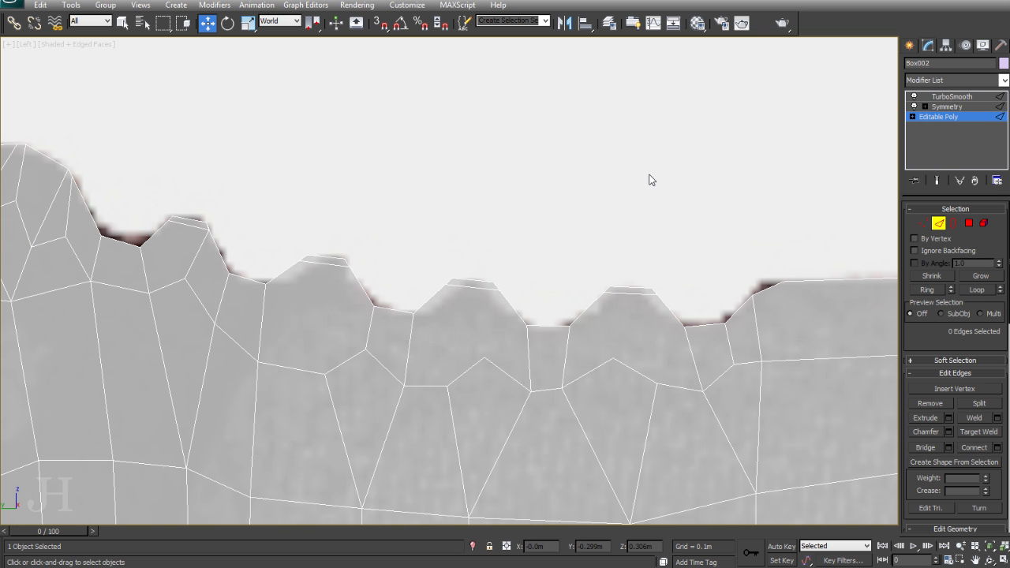
left_click(923, 222)
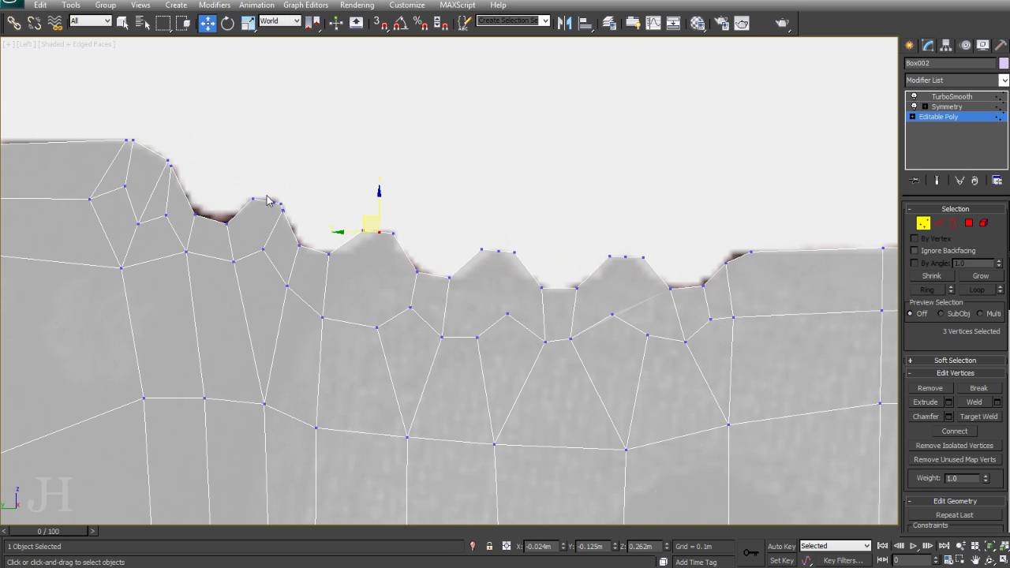
Step: Cut new edges across the spine teeth, ending the cut with a right-click
left_click(391, 209)
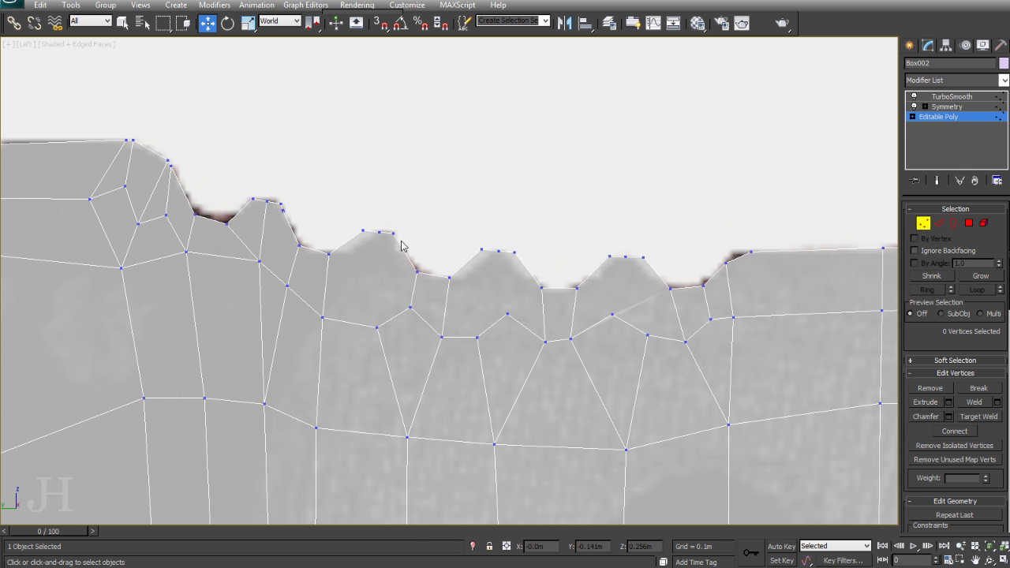
left_click(319, 312)
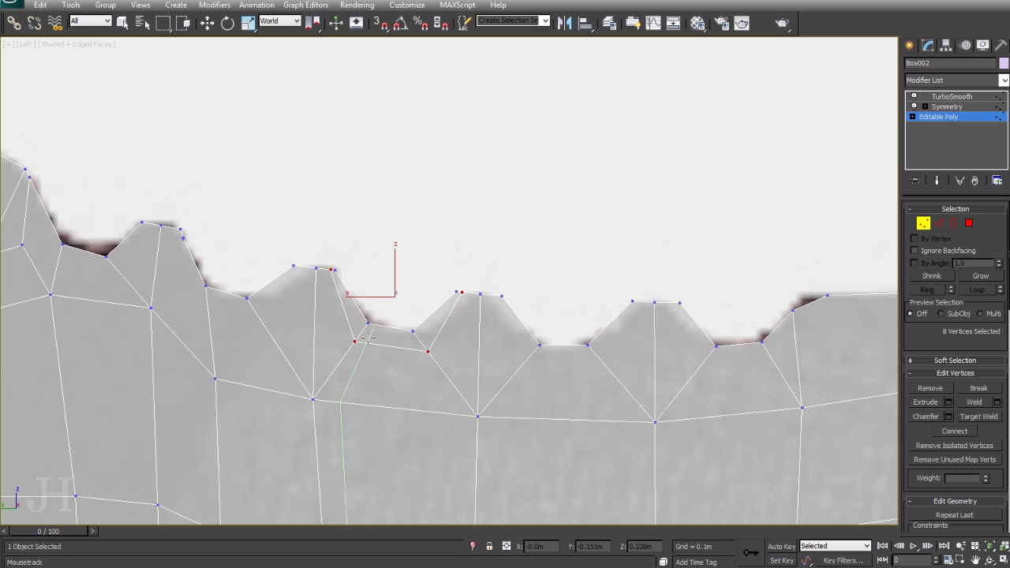
right_click(367, 339)
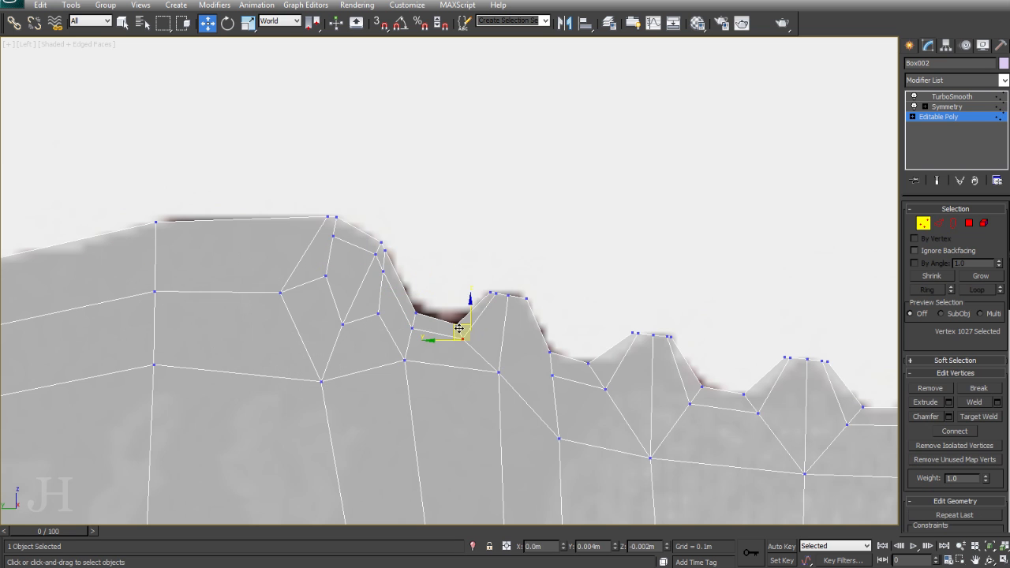
Step: Reposition the notch vertex, tooth-tip vertices and small-tooth vertices to crisp the serrations
left_click_drag(458, 328, 486, 382)
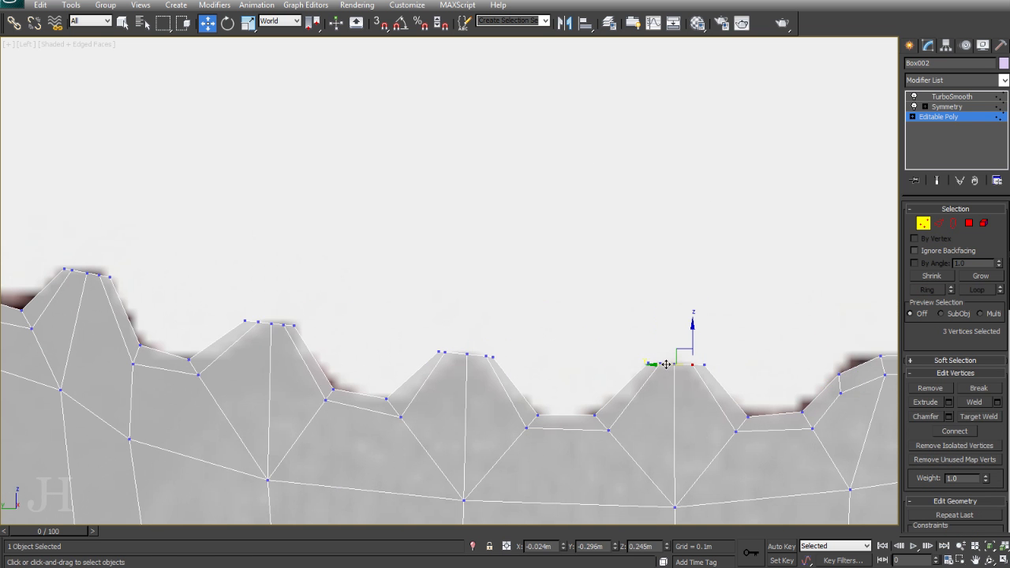
left_click_drag(667, 363, 280, 324)
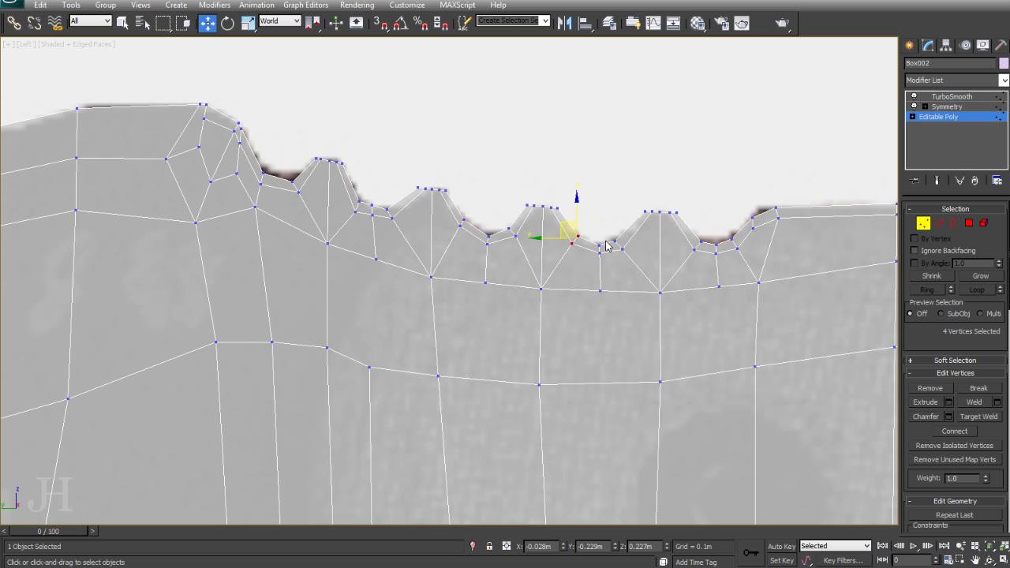
left_click_drag(572, 233, 387, 201)
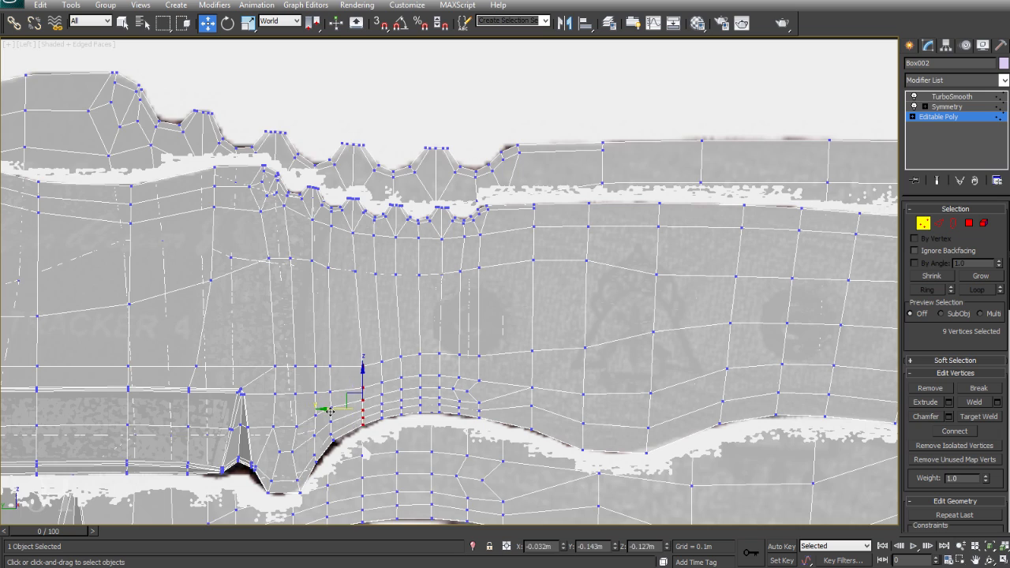
Step: Slide the vertex column along X to follow the blade's lower curve
left_click_drag(359, 407, 438, 399)
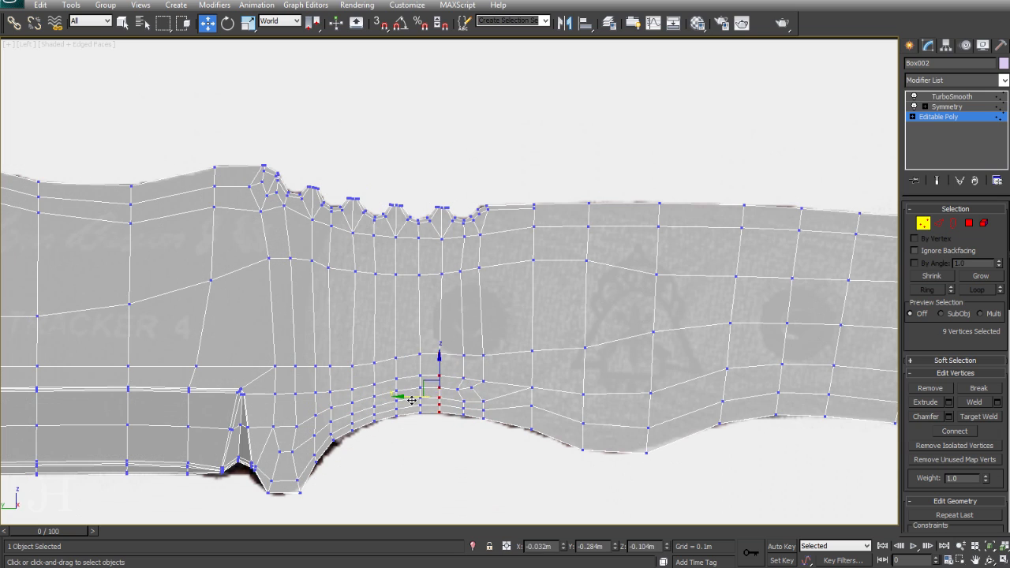
left_click(507, 338)
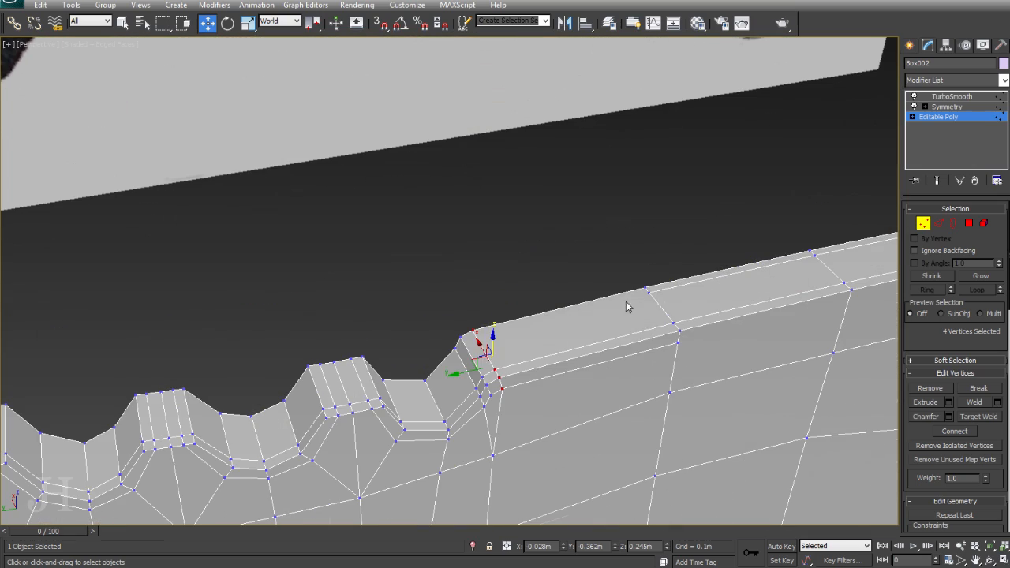
right_click(627, 306)
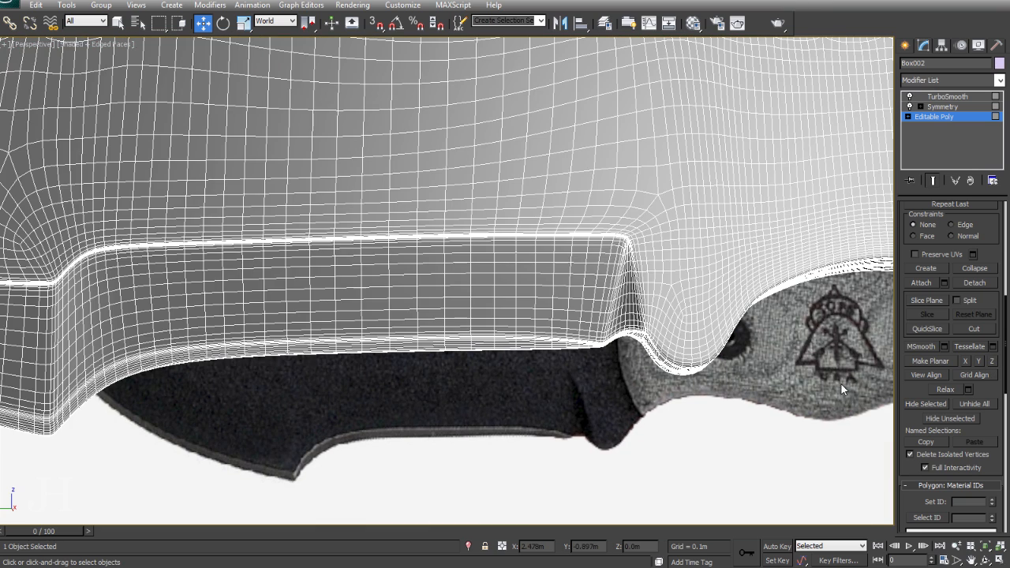
Step: Turn off Edged Faces with F4 so the smoothed blade shows clean shading
key("F4")
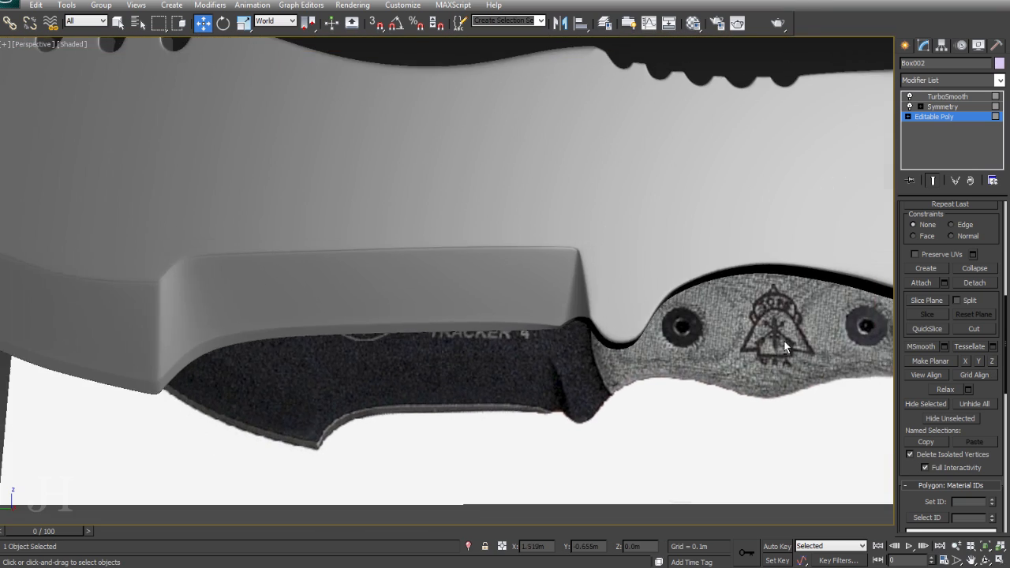